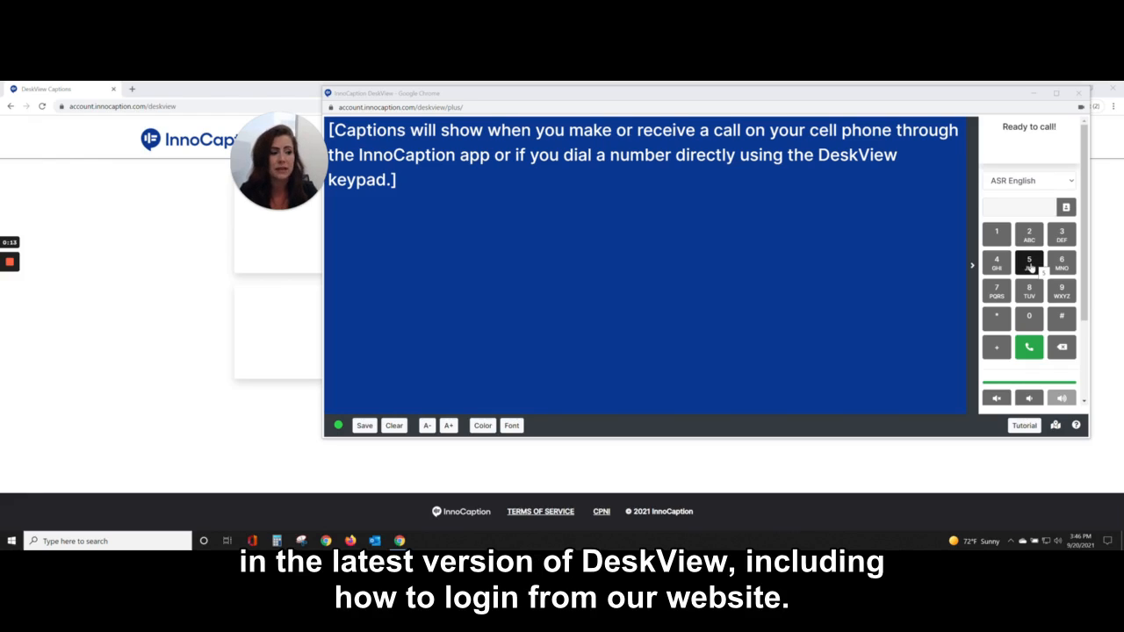
click(996, 233)
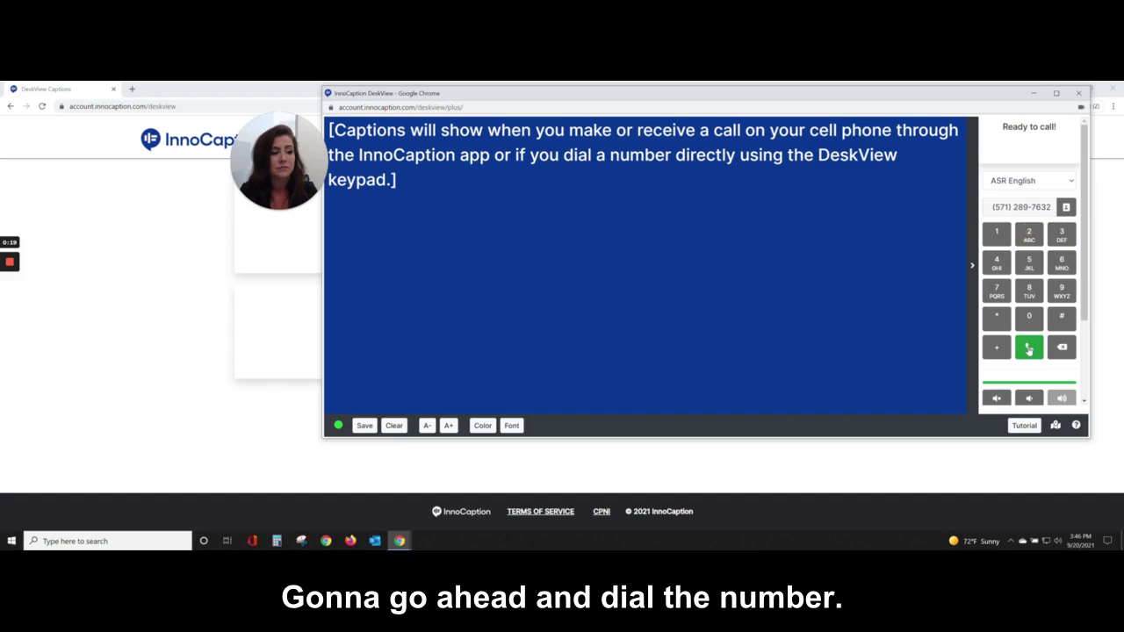
click(1028, 347)
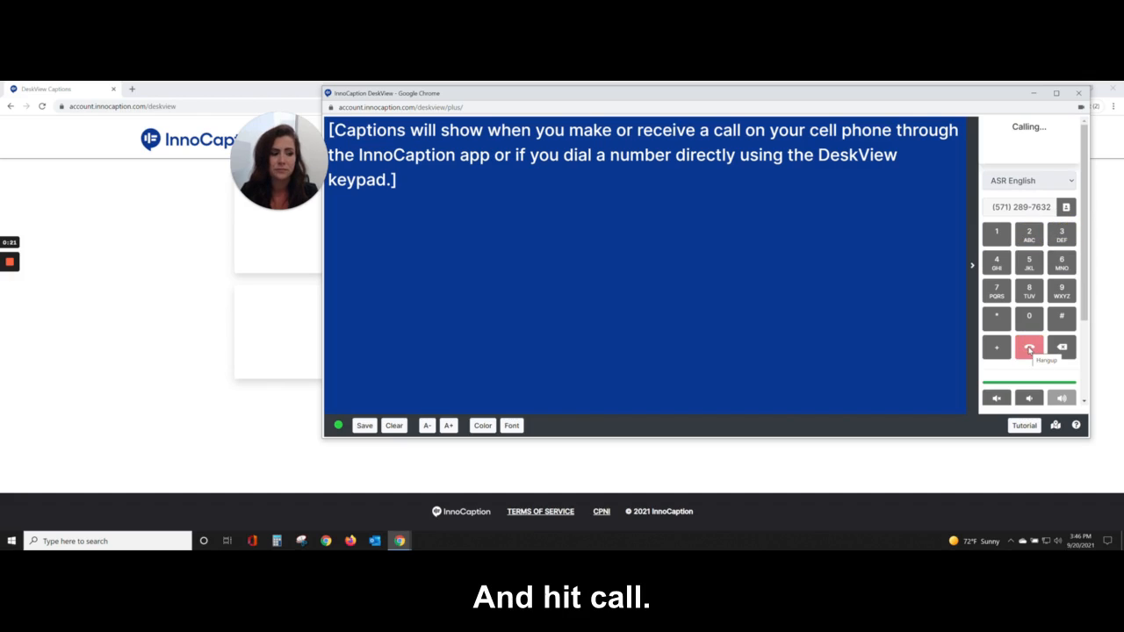
click(1028, 348)
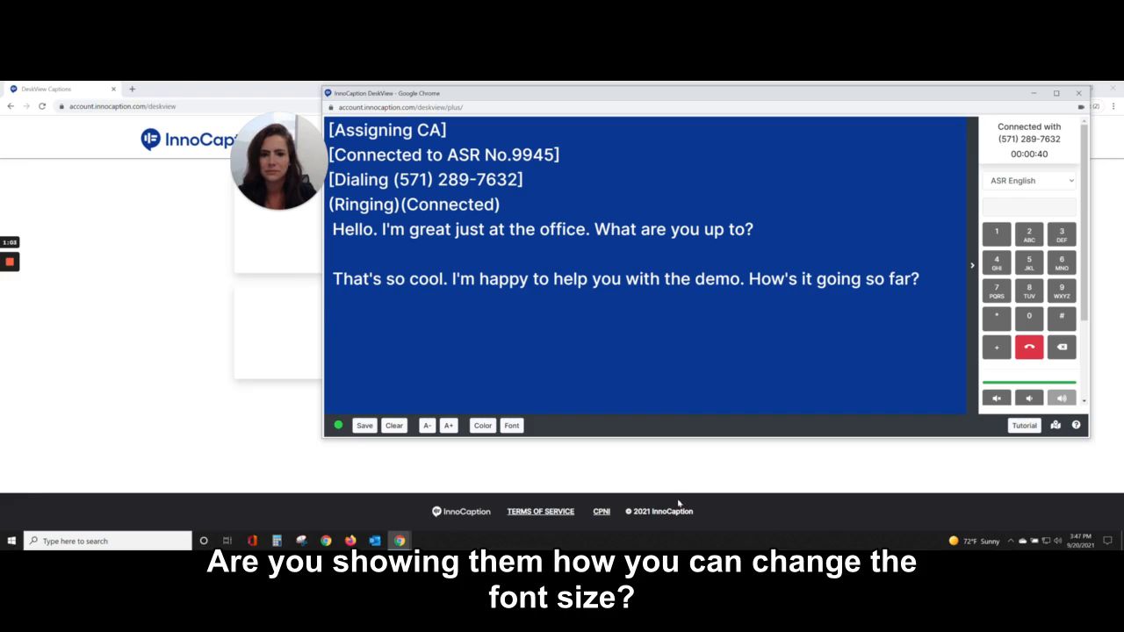
Step: Enlarge the caption font twice with A+, then shrink it once with A-
click(447, 425)
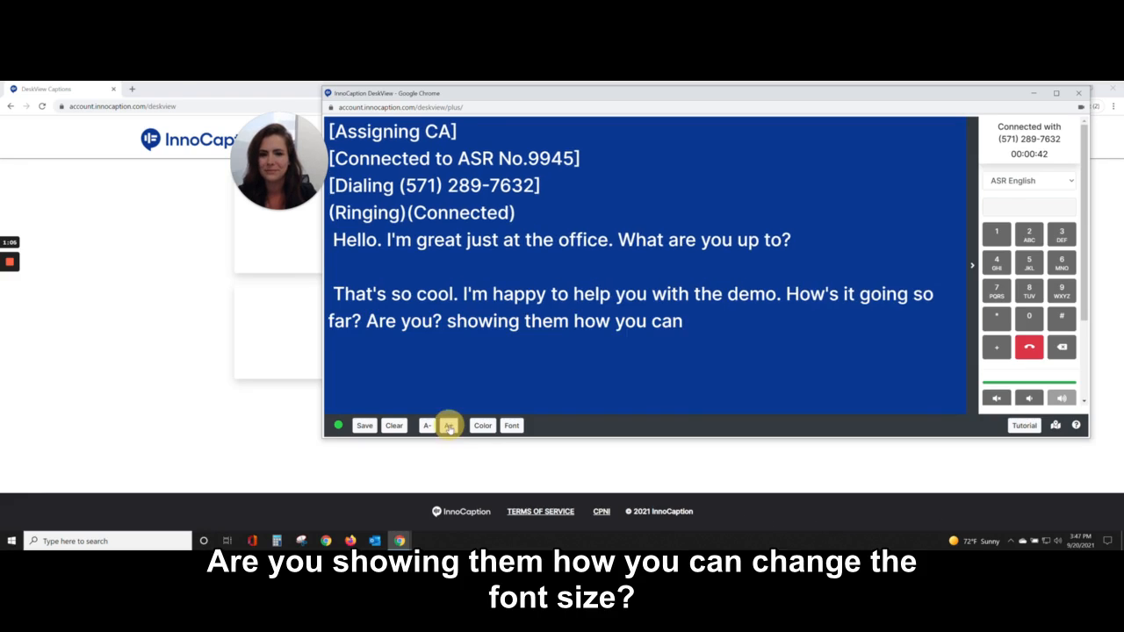
click(449, 425)
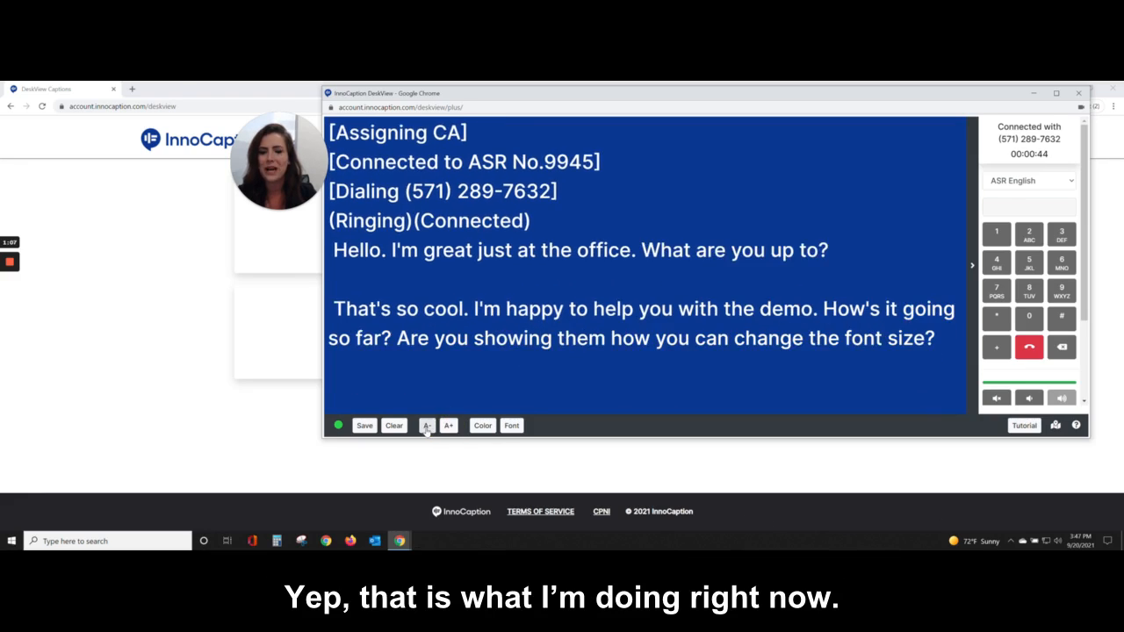
click(426, 425)
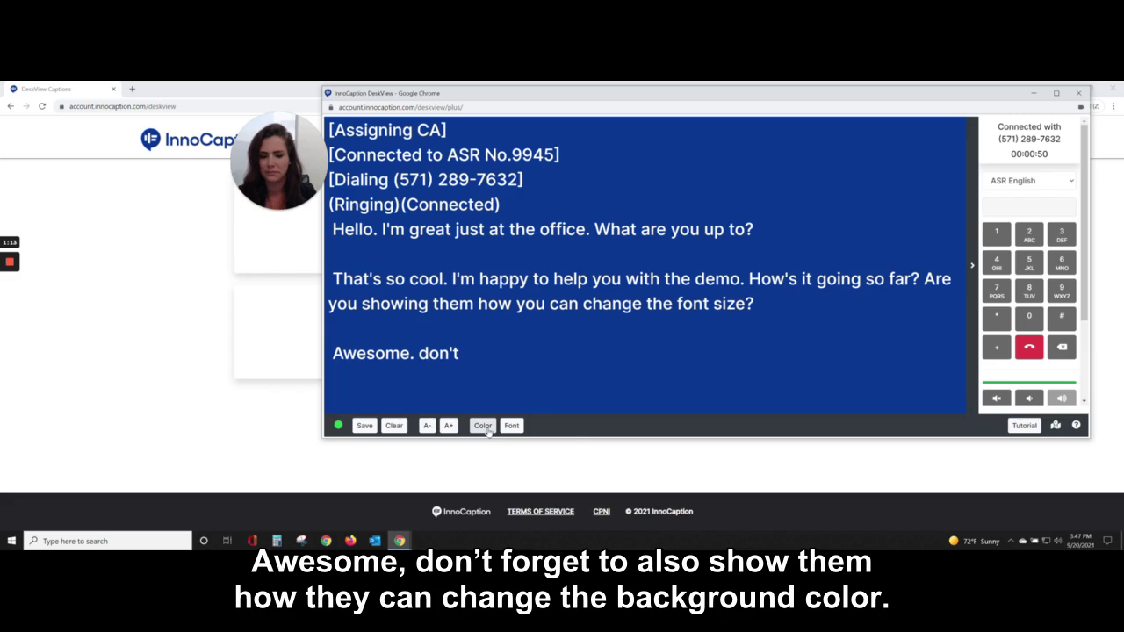
mouse_move(482, 425)
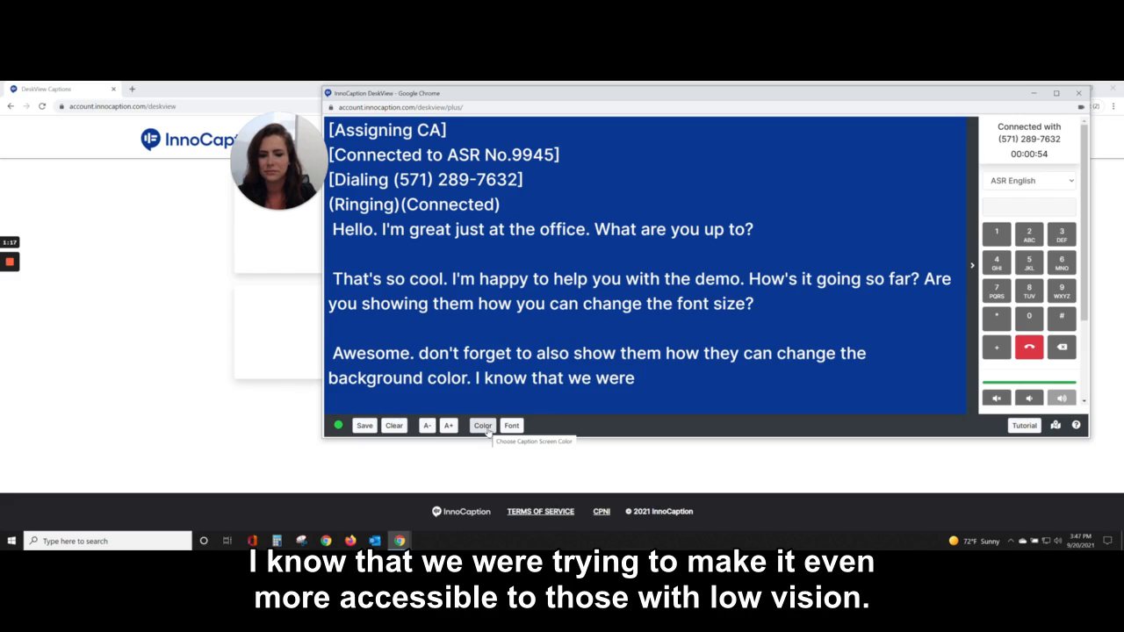
Step: Pick the black background with yellow text in caption screen colors, then close the dialog
click(482, 425)
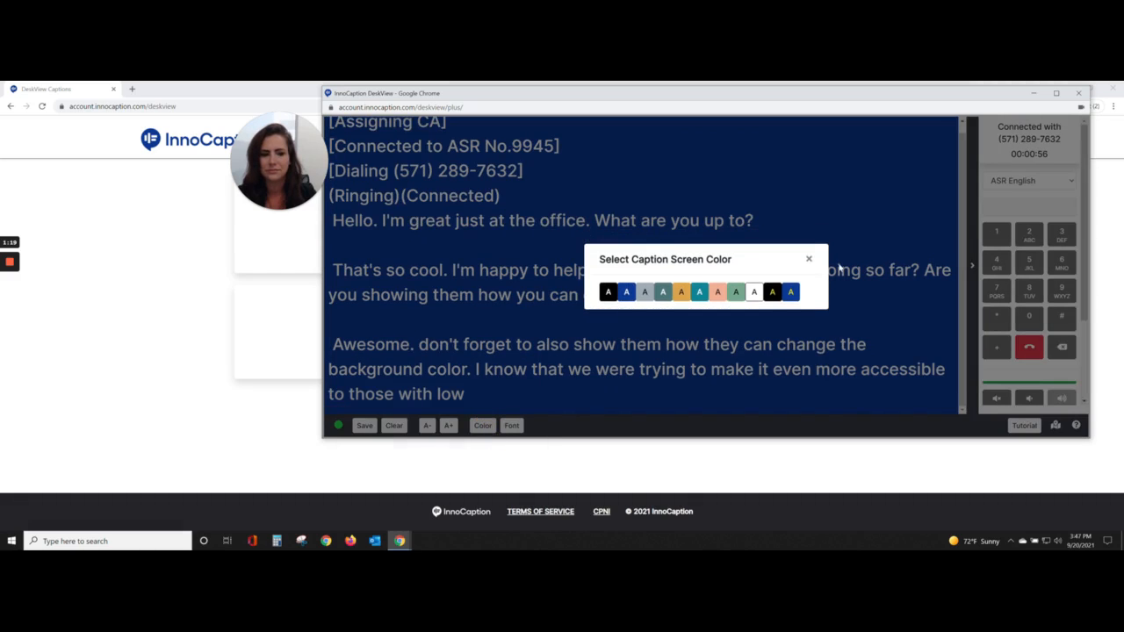
click(772, 291)
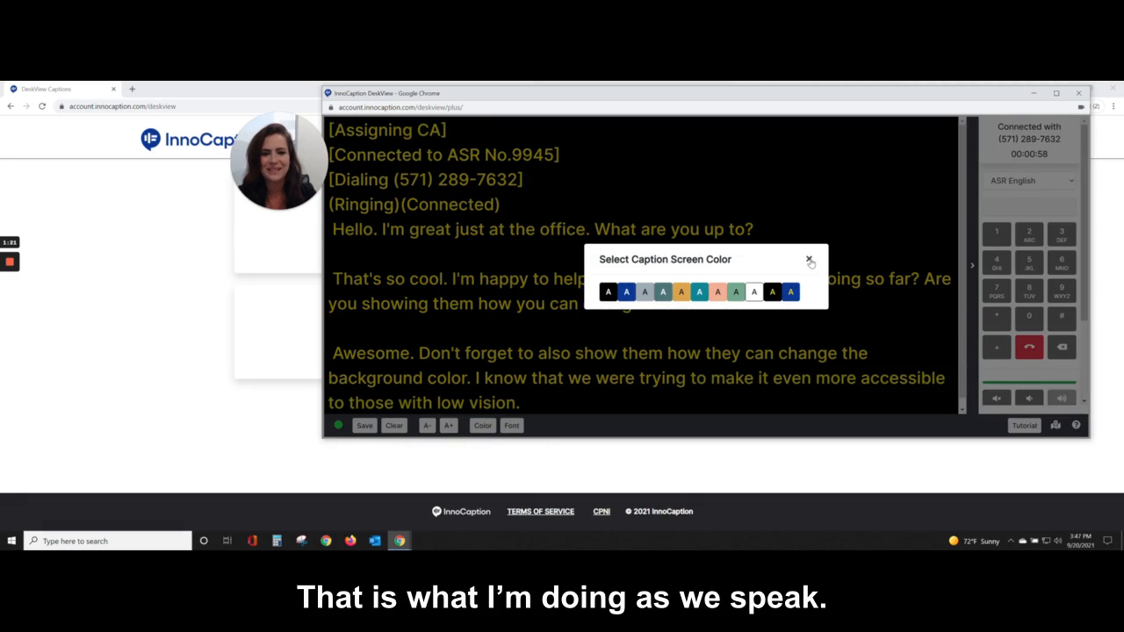
click(810, 259)
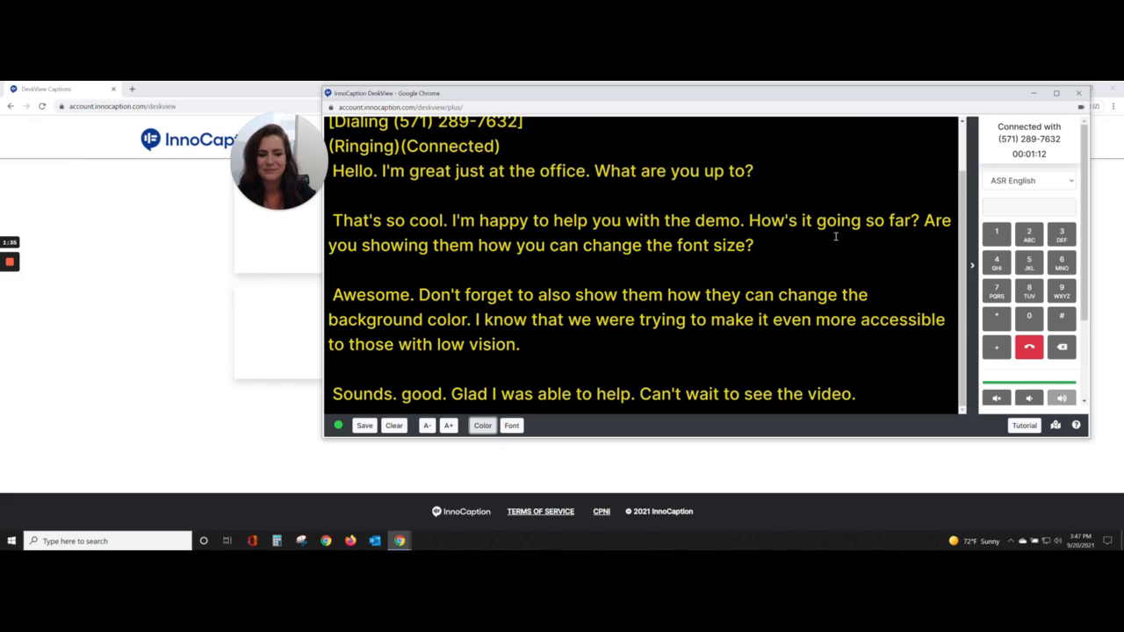
mouse_move(1028, 347)
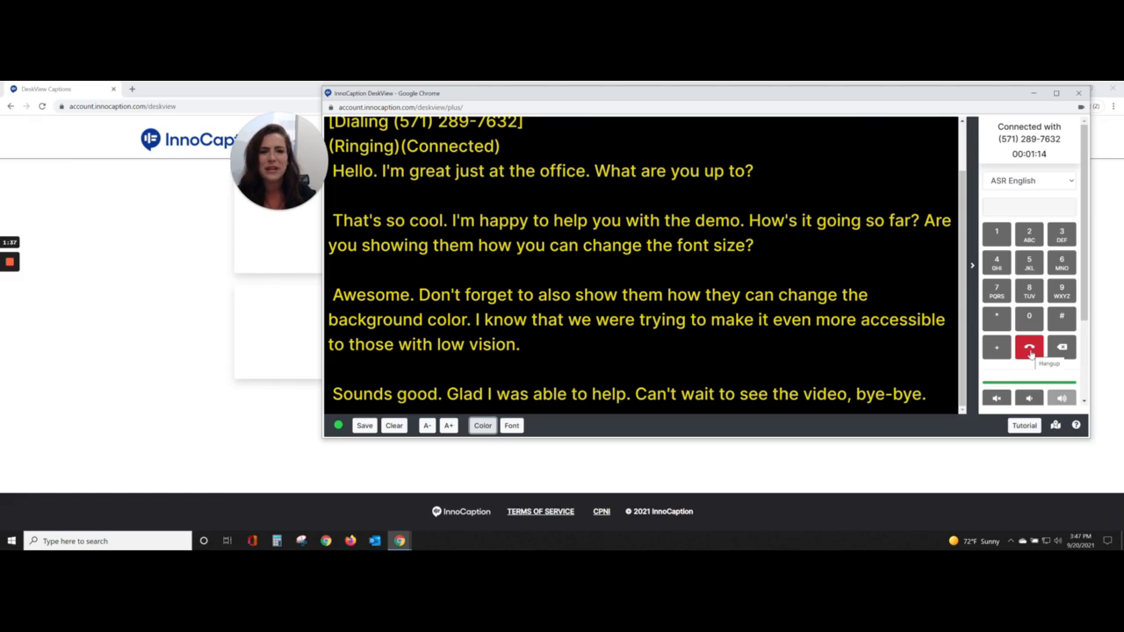
Step: Hang up the call with the red button until it shows disconnected
click(1028, 347)
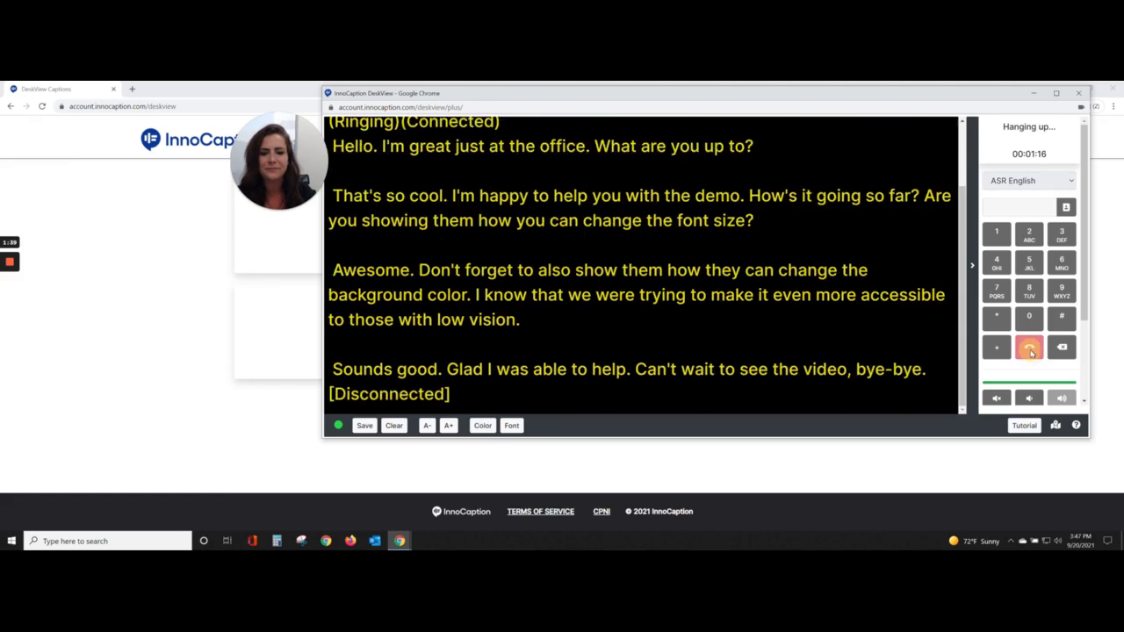
click(1028, 348)
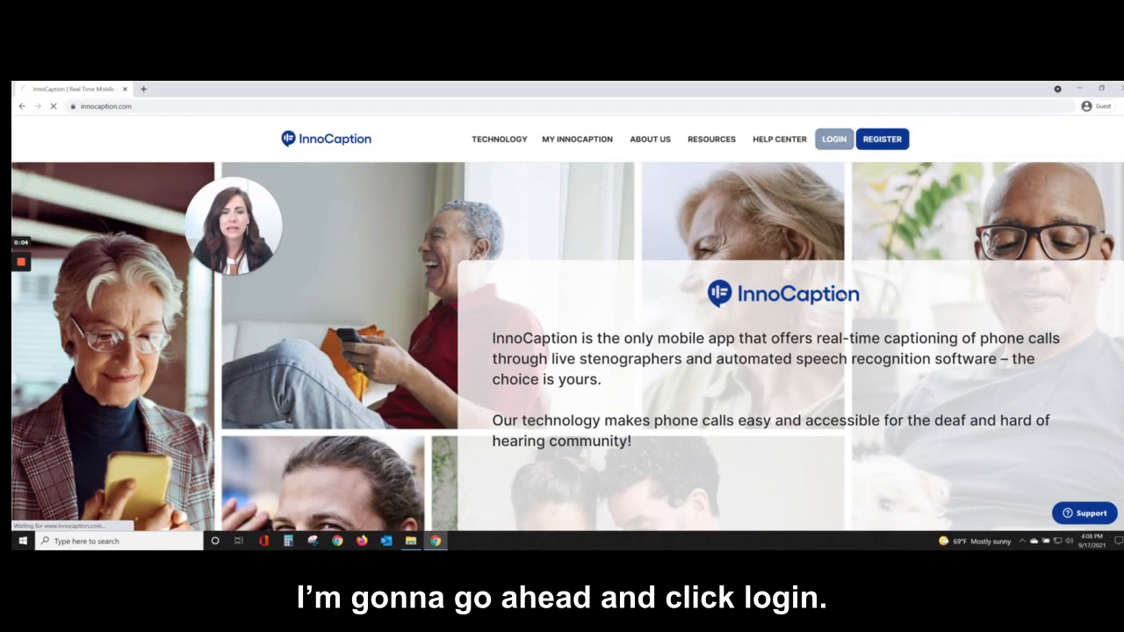
Step: Log in to the InnoCaption portal with the cell phone number and password
click(832, 139)
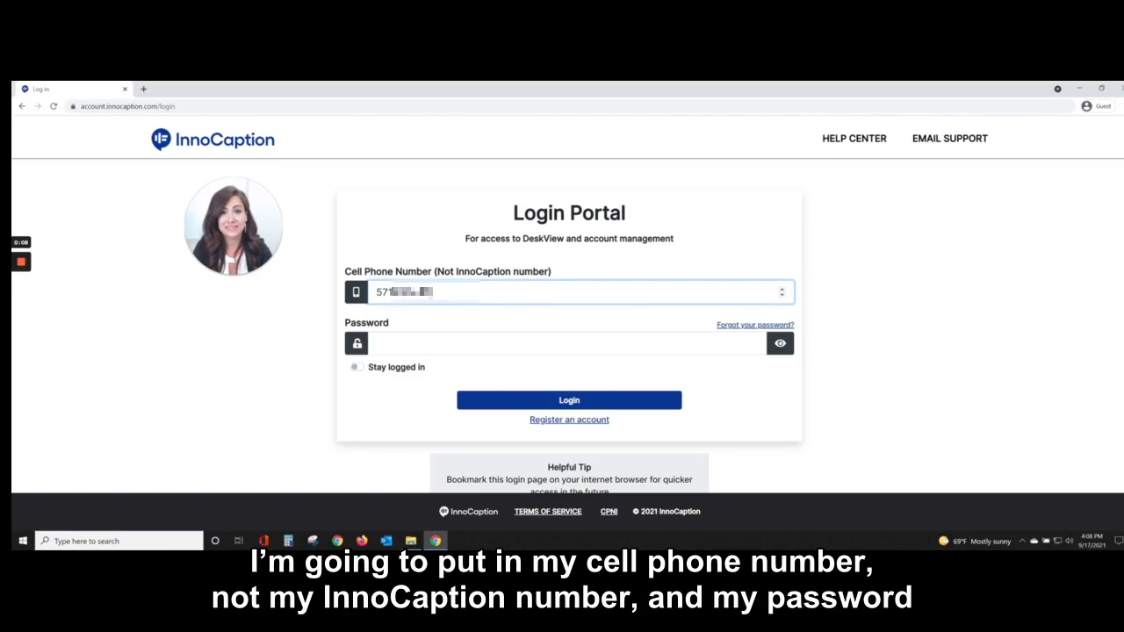
click(569, 343)
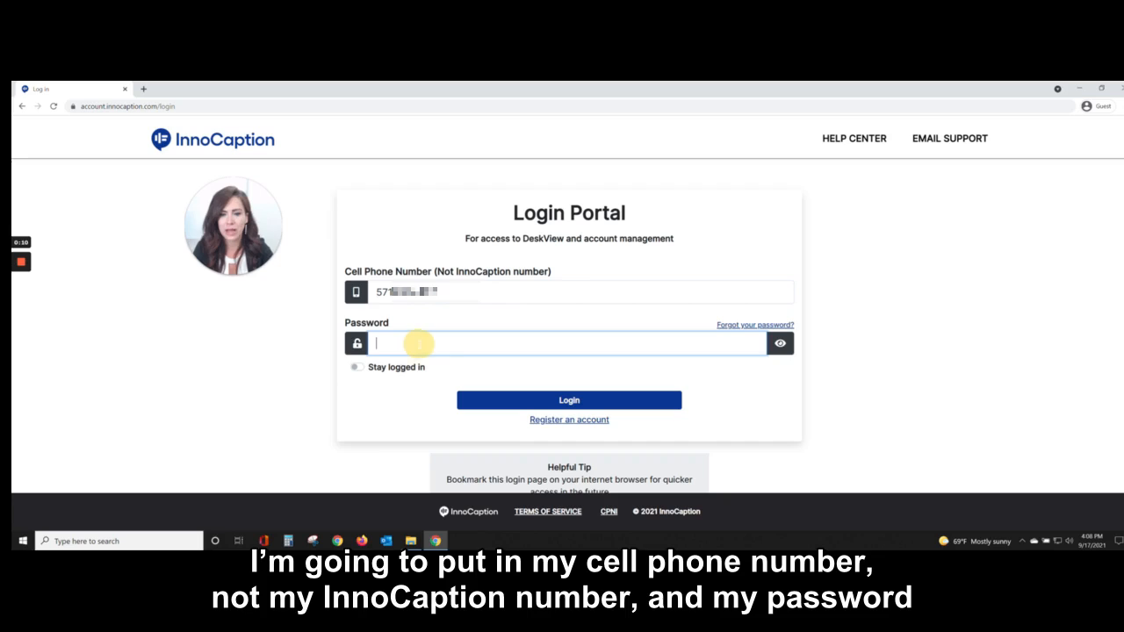
text(password)
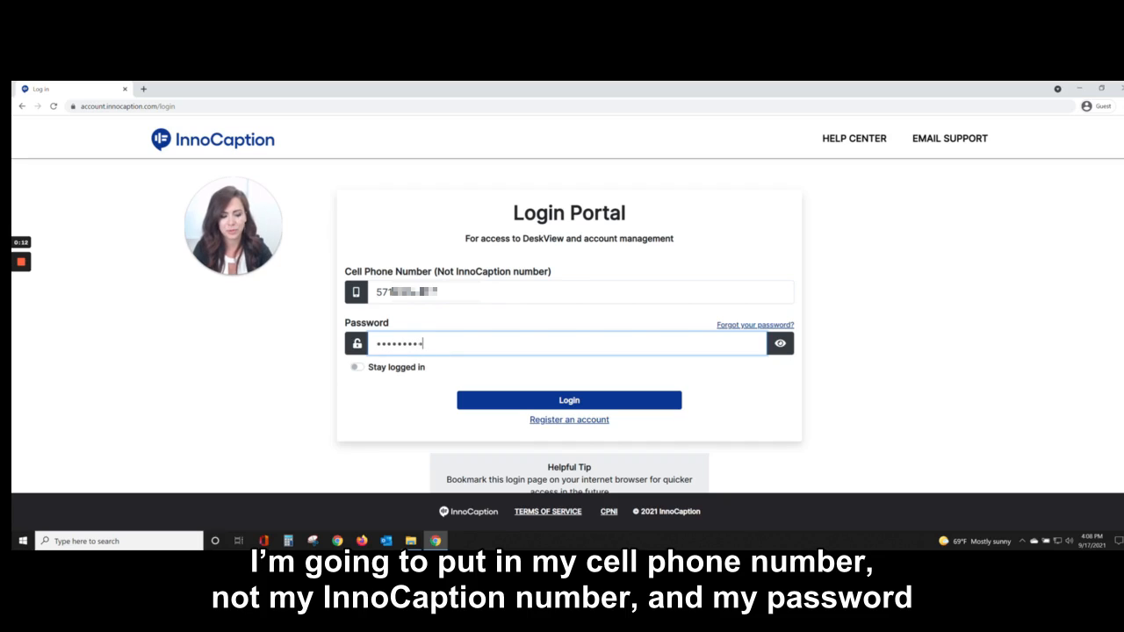
click(569, 399)
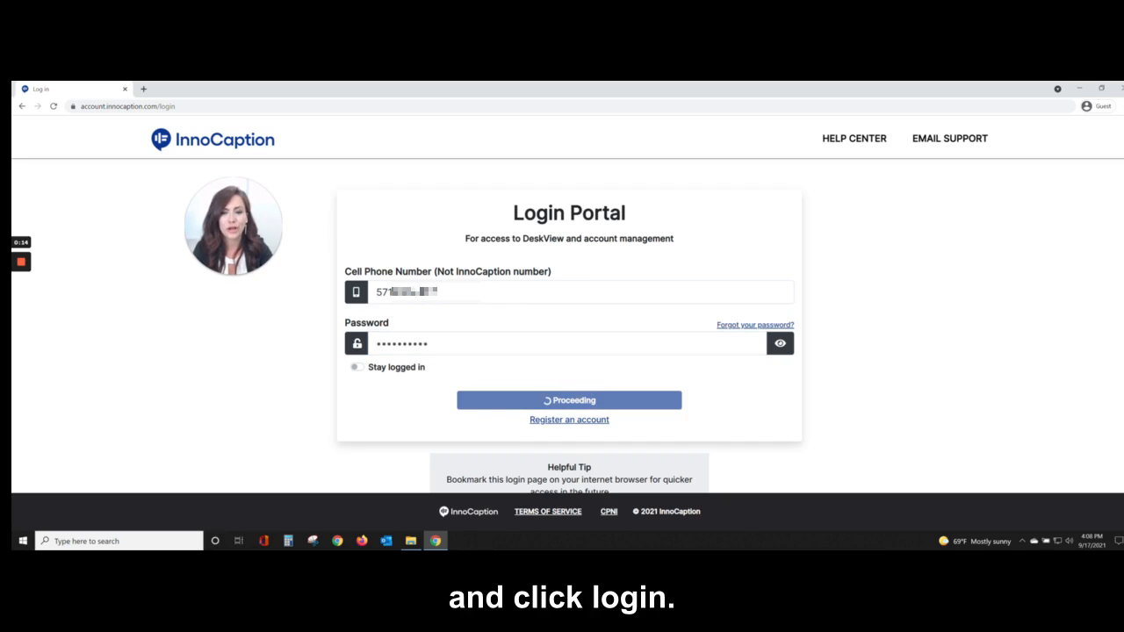
click(569, 400)
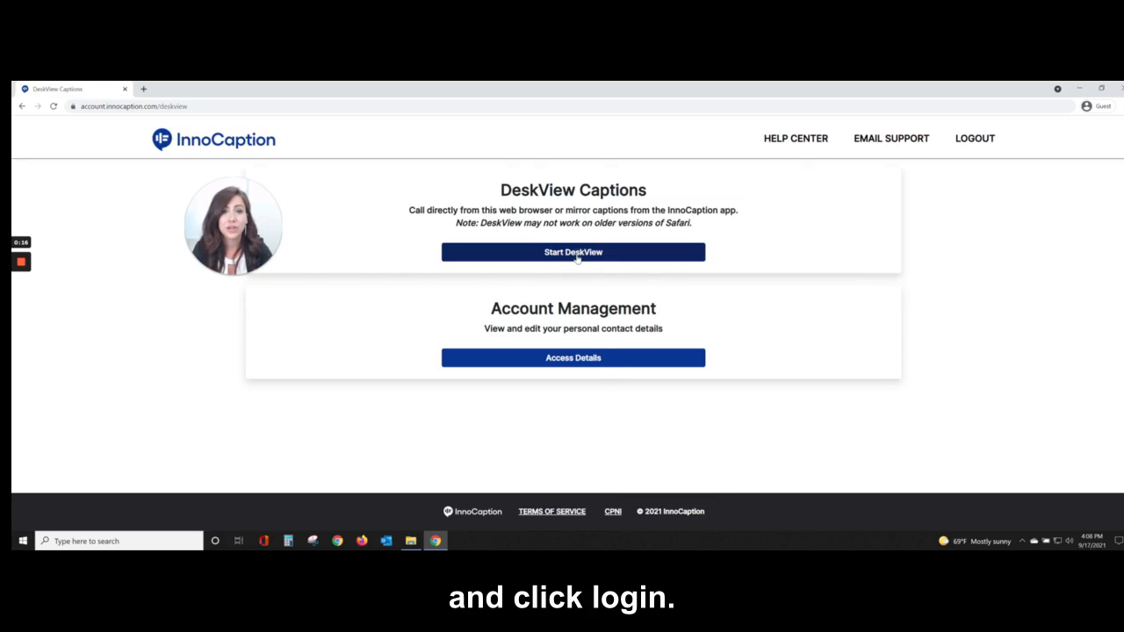
Step: Start DeskView, allow microphone access, and confirm the office emergency address
click(573, 252)
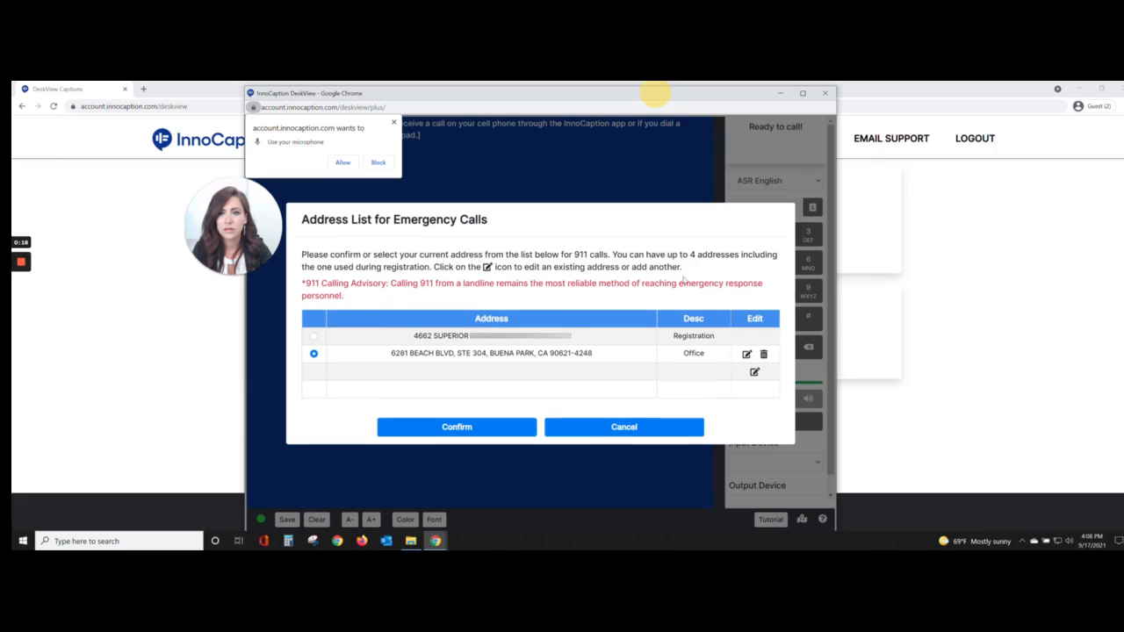
mouse_move(684, 232)
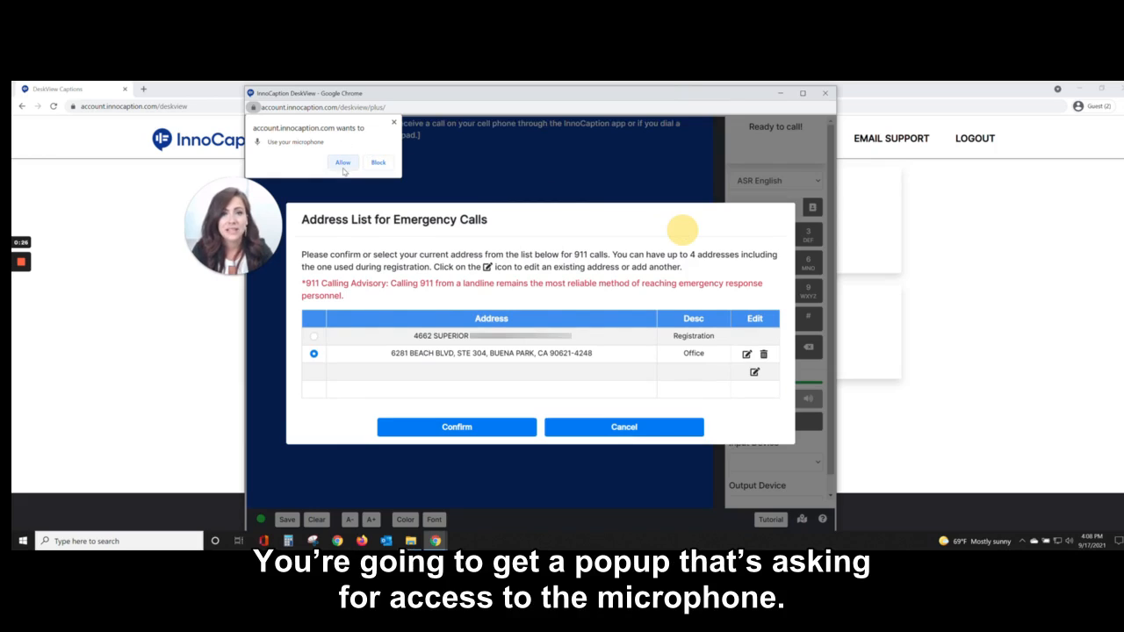
click(343, 162)
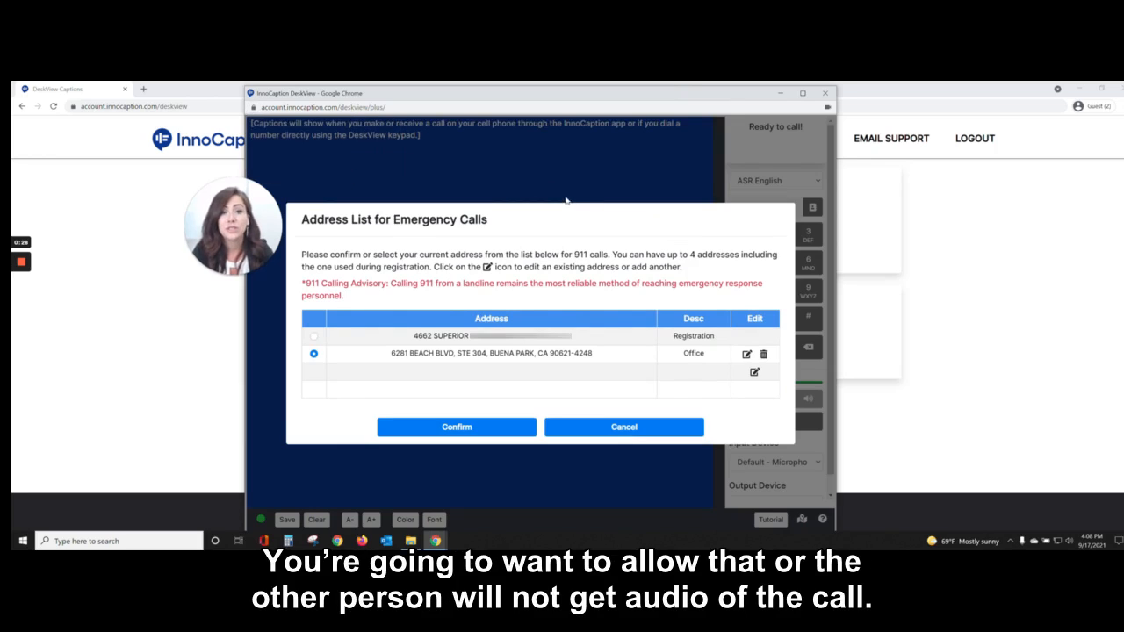
mouse_move(571, 204)
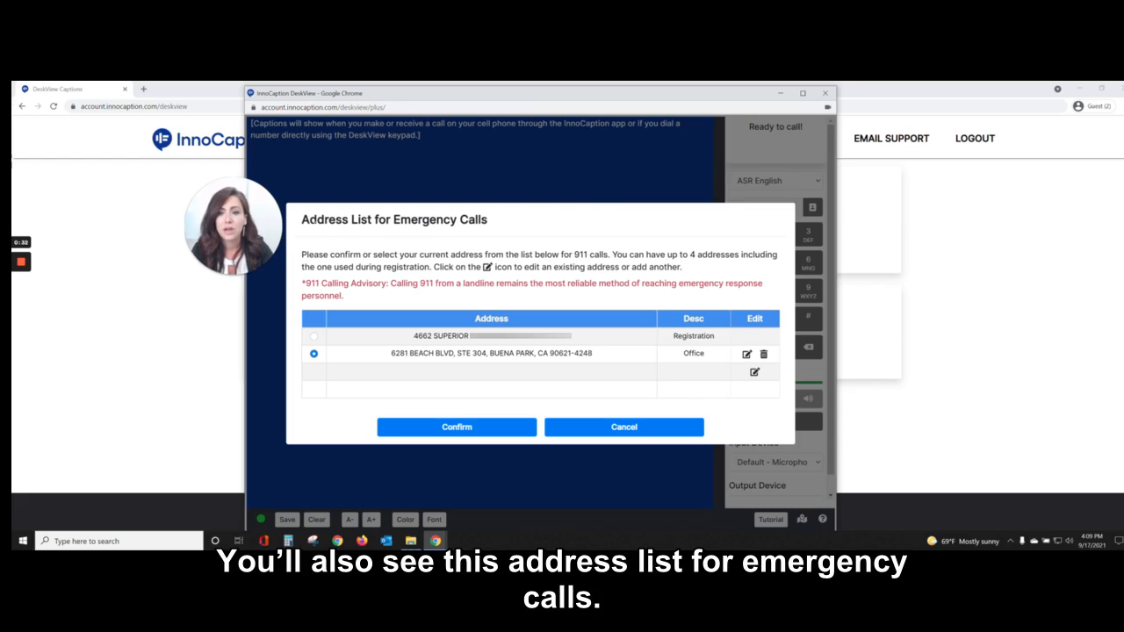
mouse_move(506, 229)
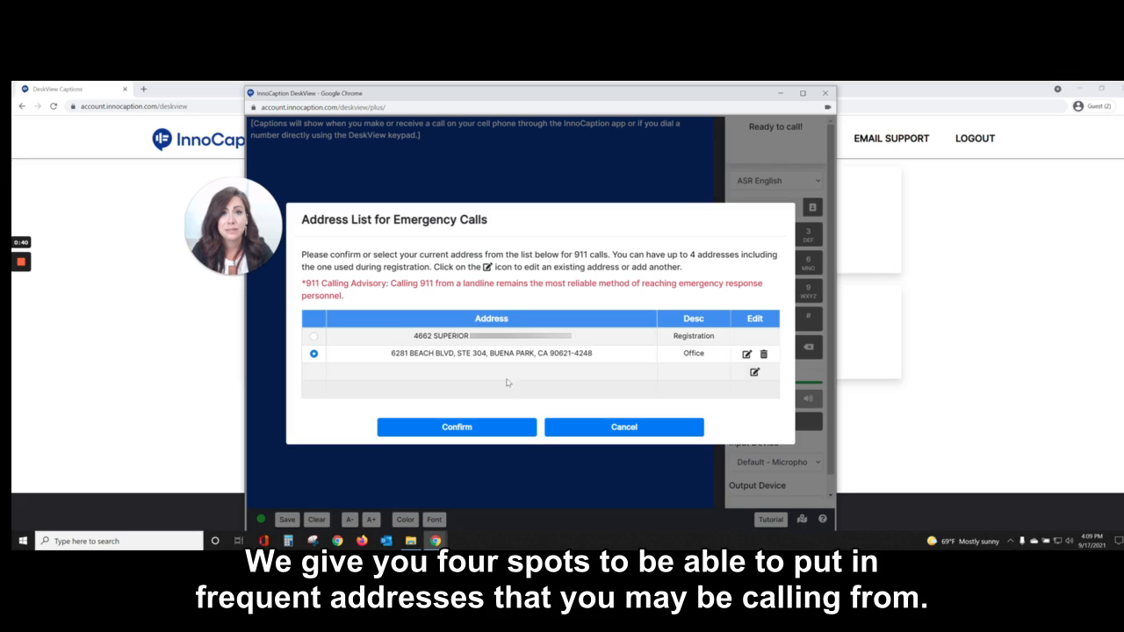
mouse_move(518, 315)
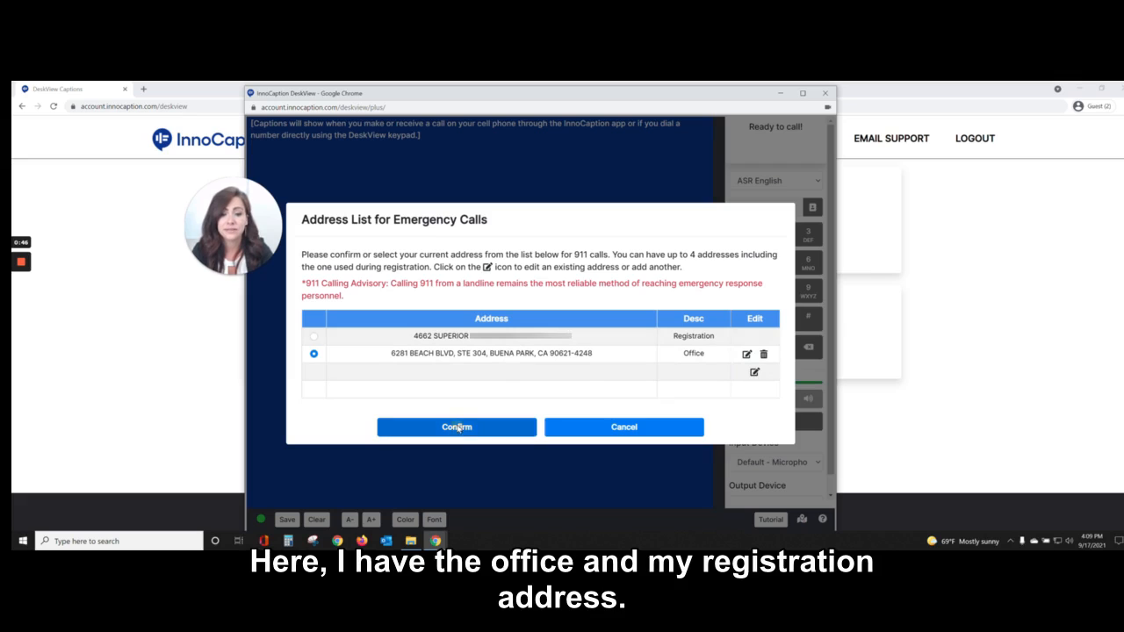
click(456, 427)
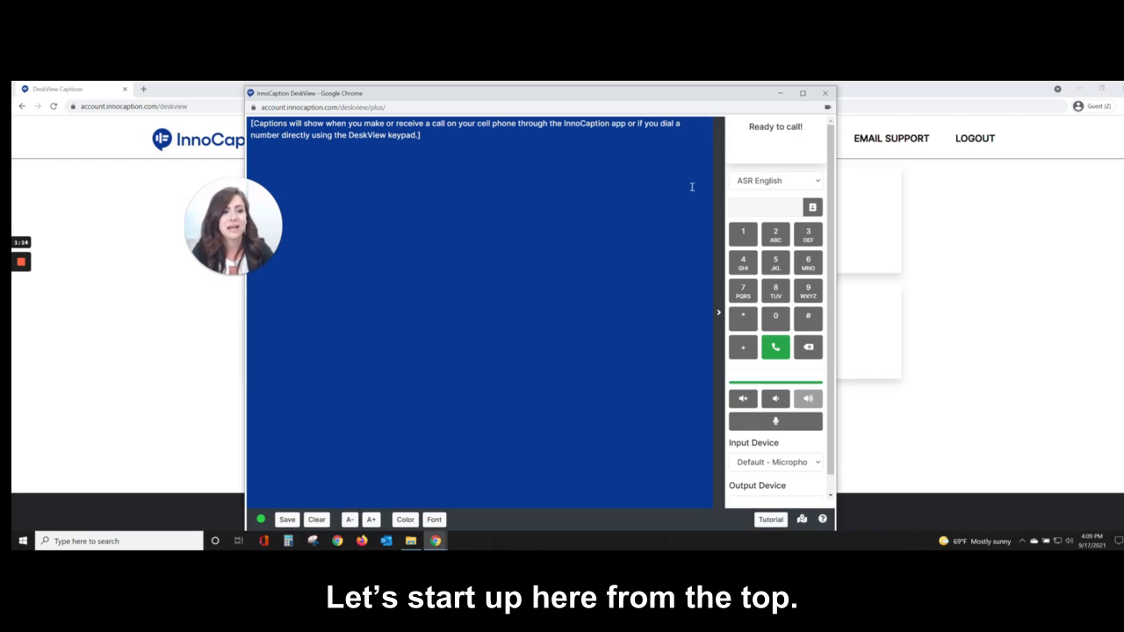
mouse_move(780, 181)
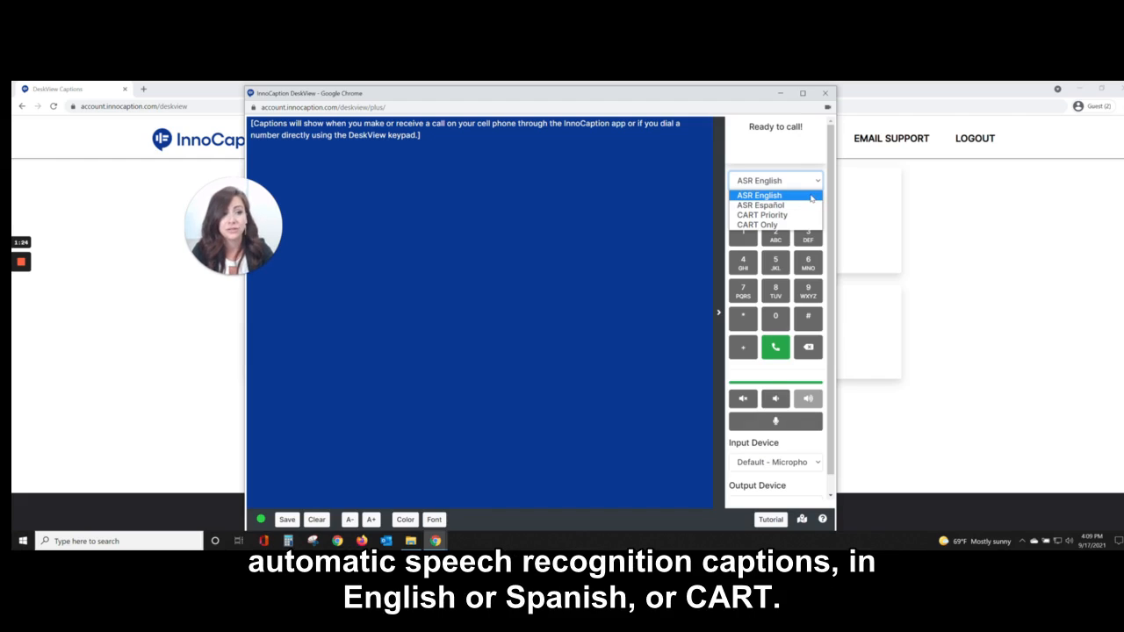
click(759, 195)
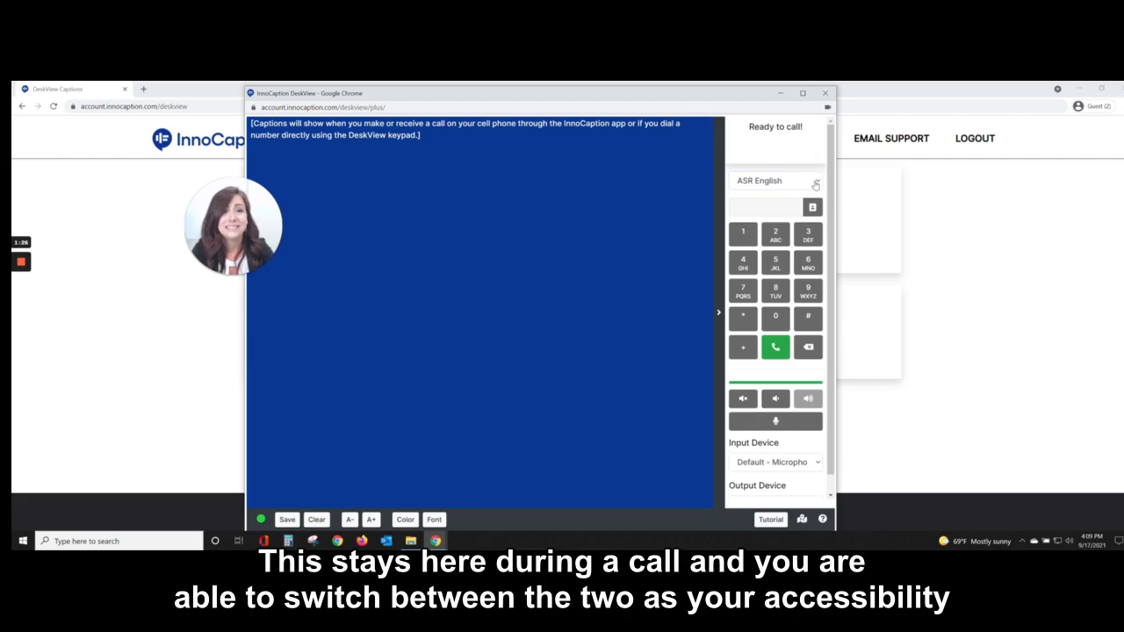
mouse_move(815, 183)
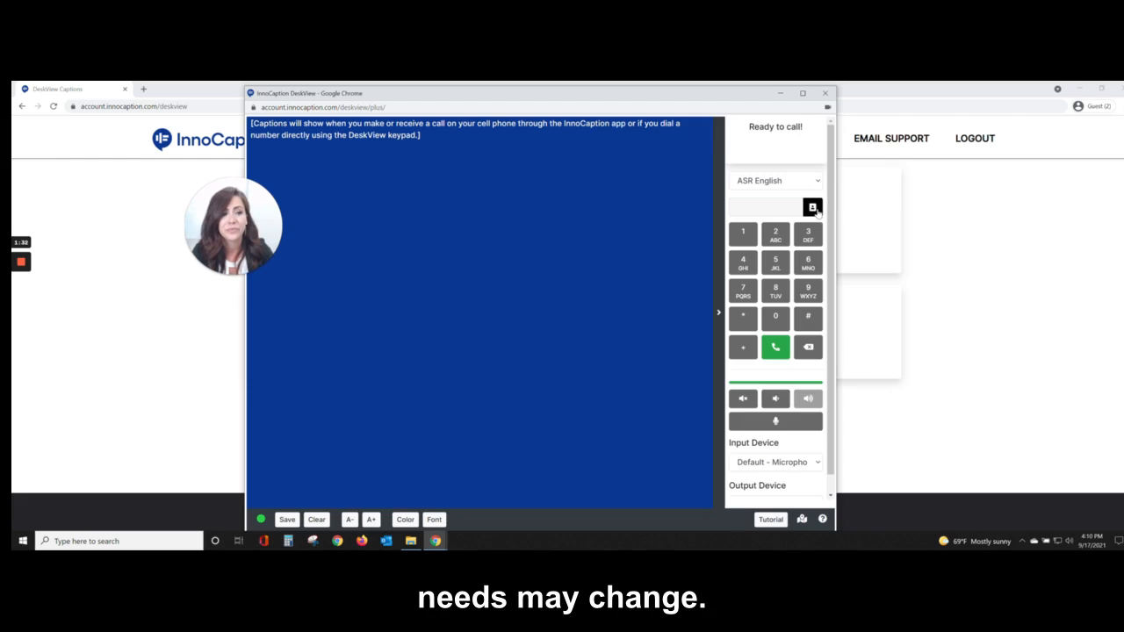
mouse_move(812, 208)
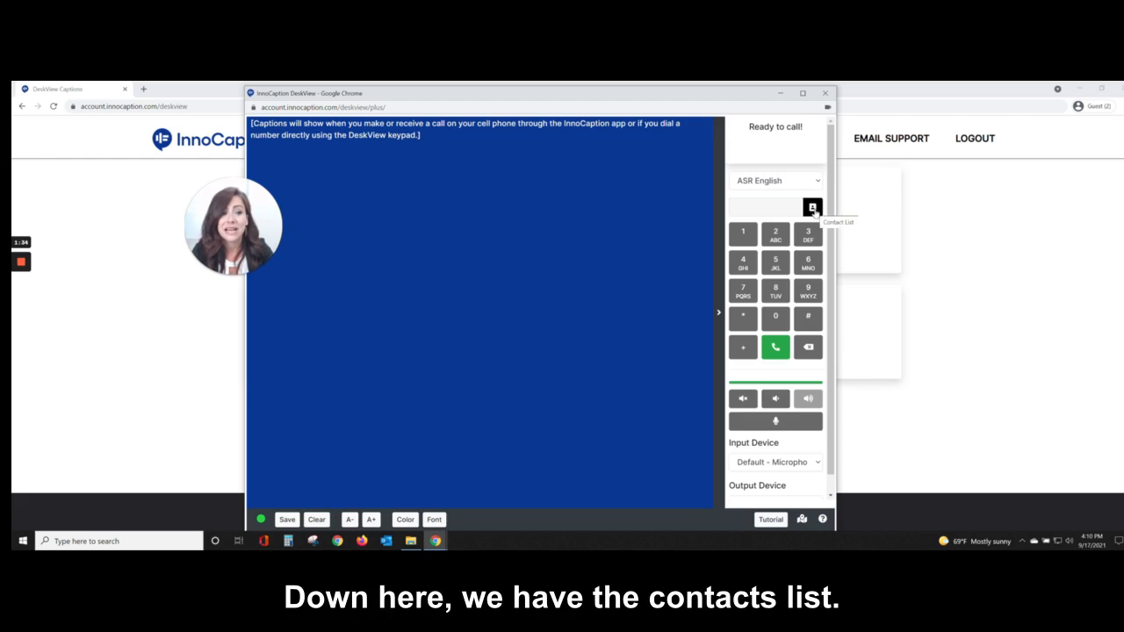
Step: Open the contact list and new contact form, then close both without saving
click(811, 207)
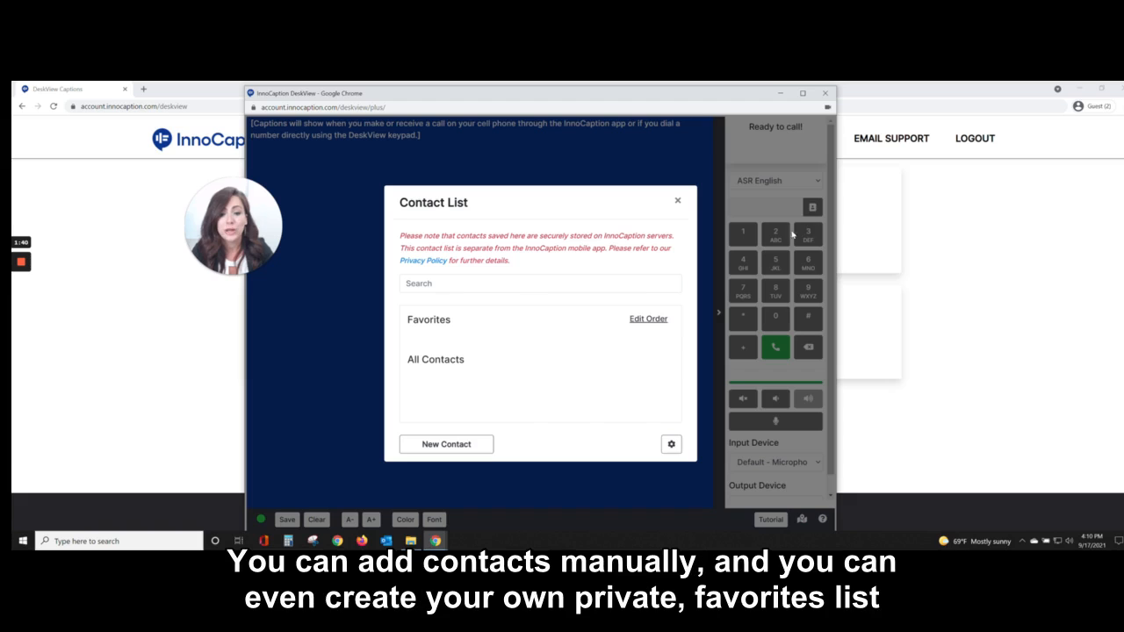
click(446, 443)
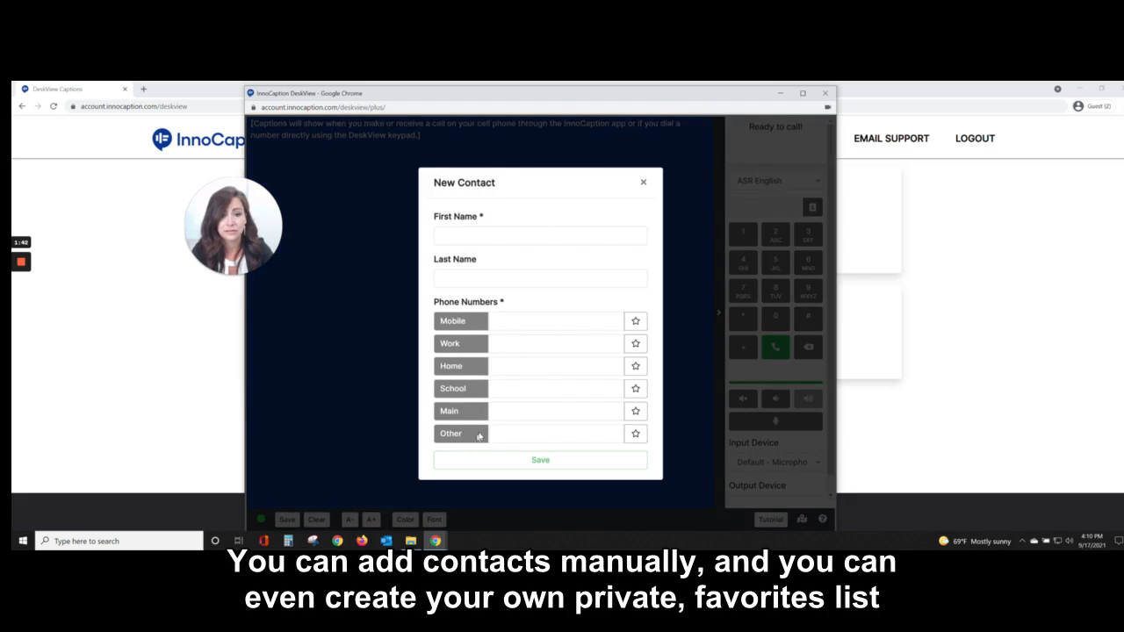
mouse_move(578, 393)
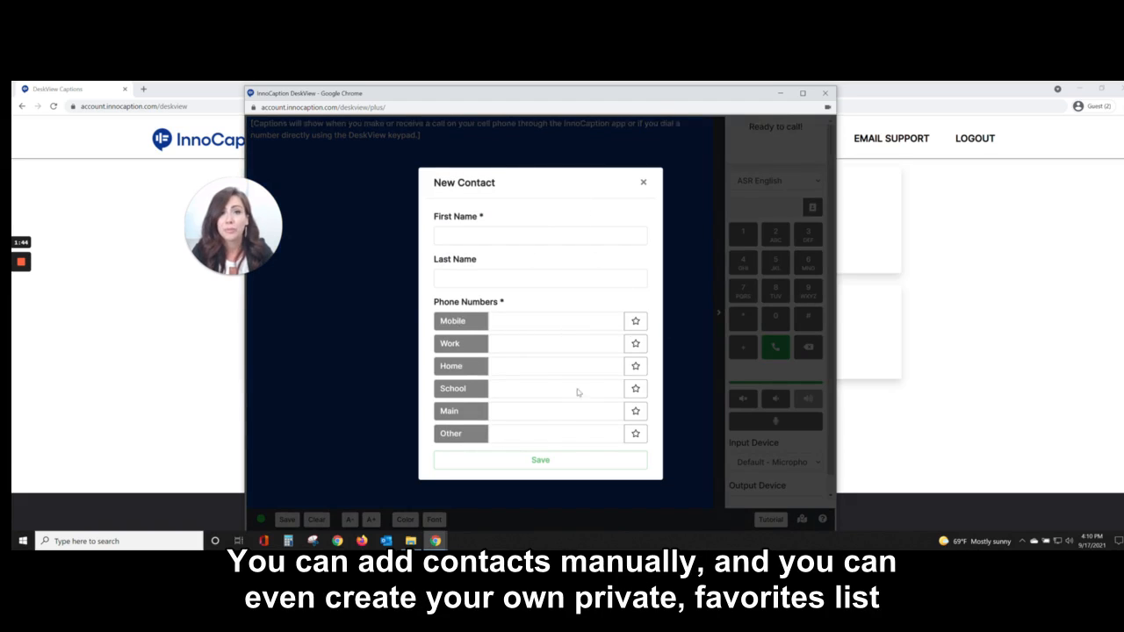
mouse_move(590, 207)
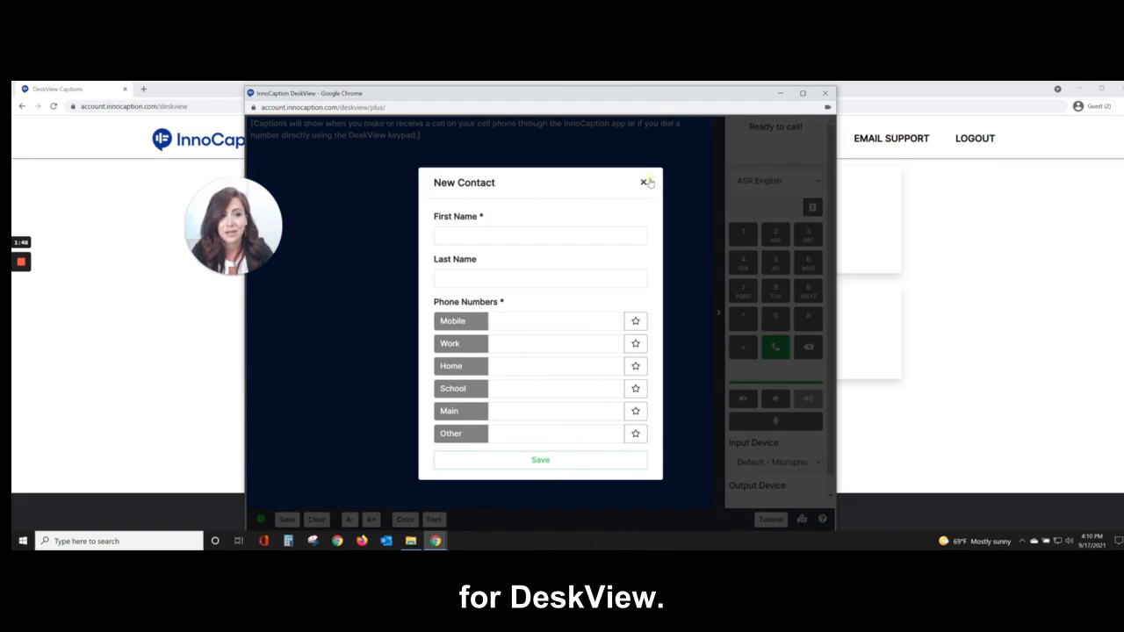
click(644, 182)
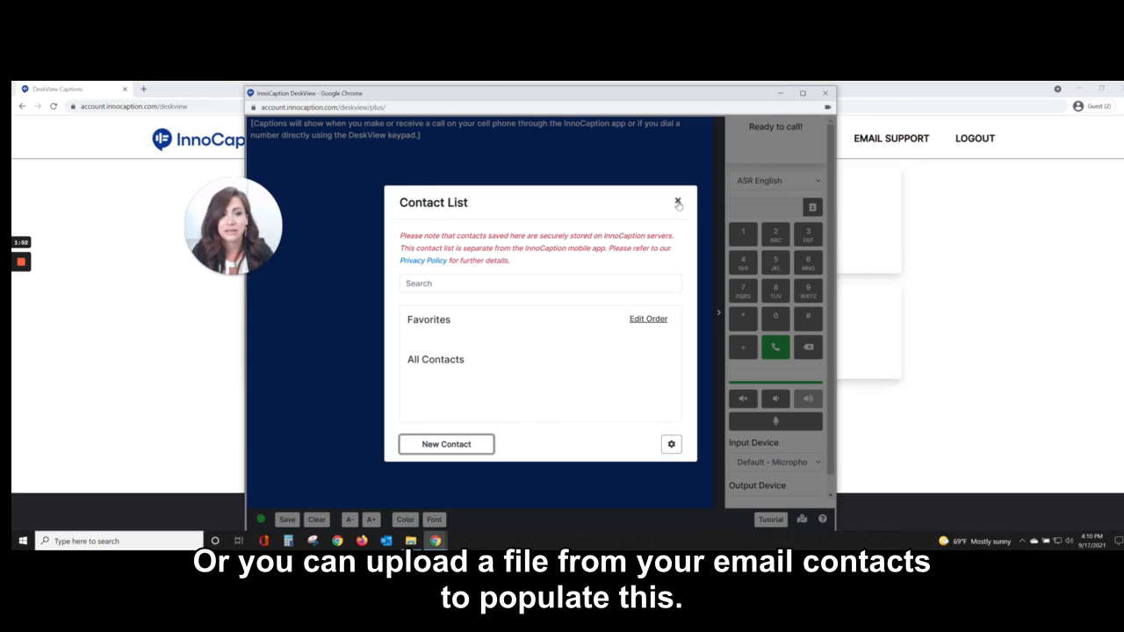
click(678, 202)
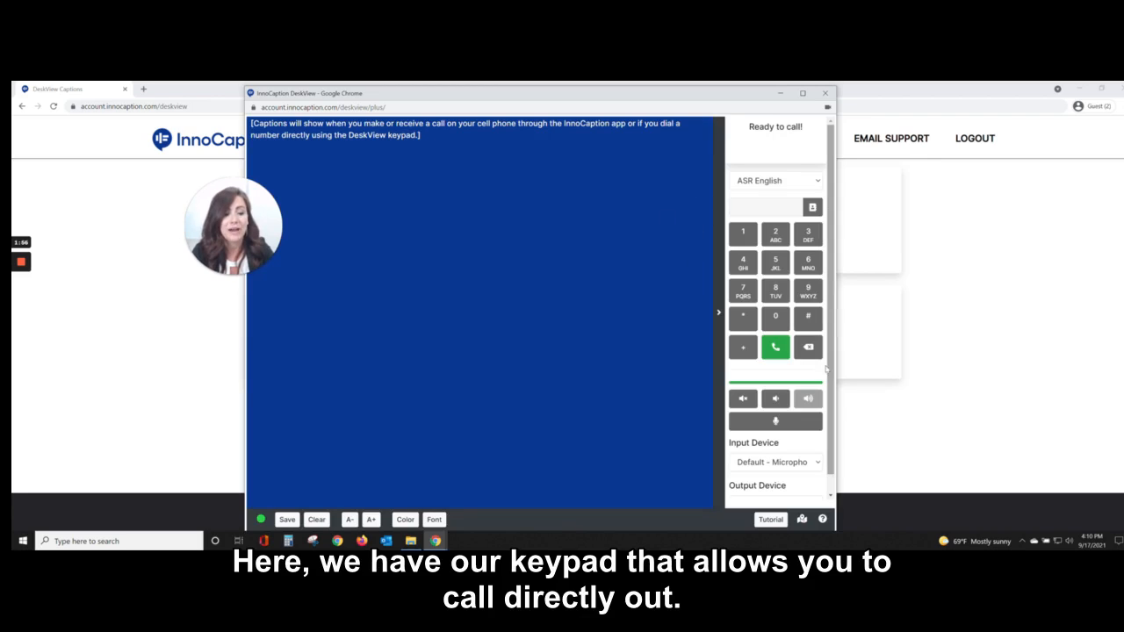
mouse_move(808, 391)
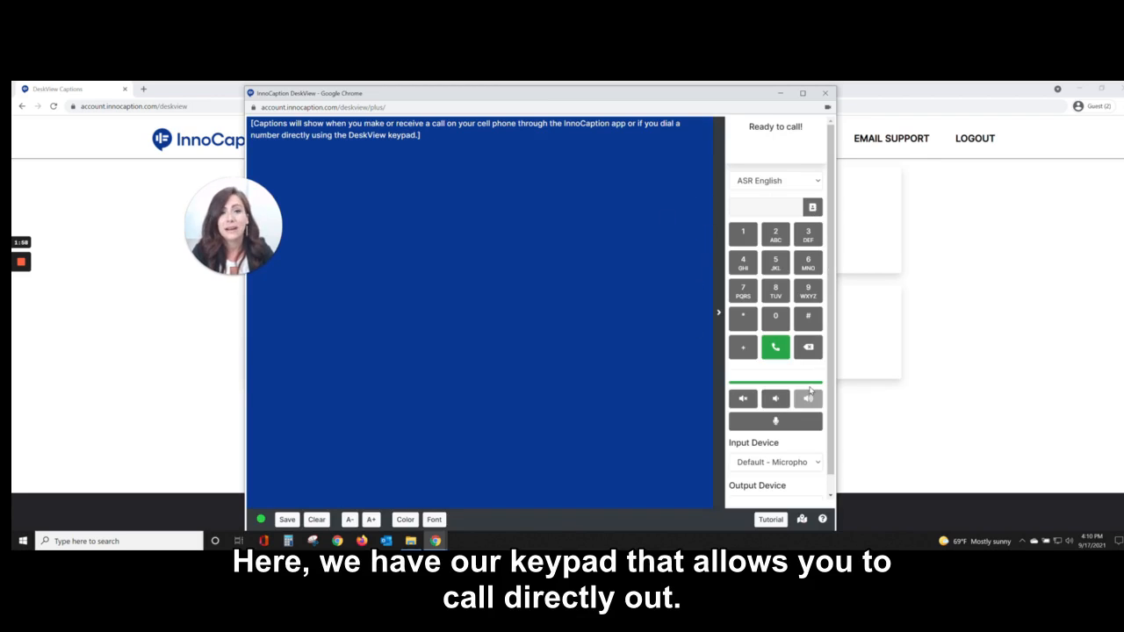
mouse_move(812, 430)
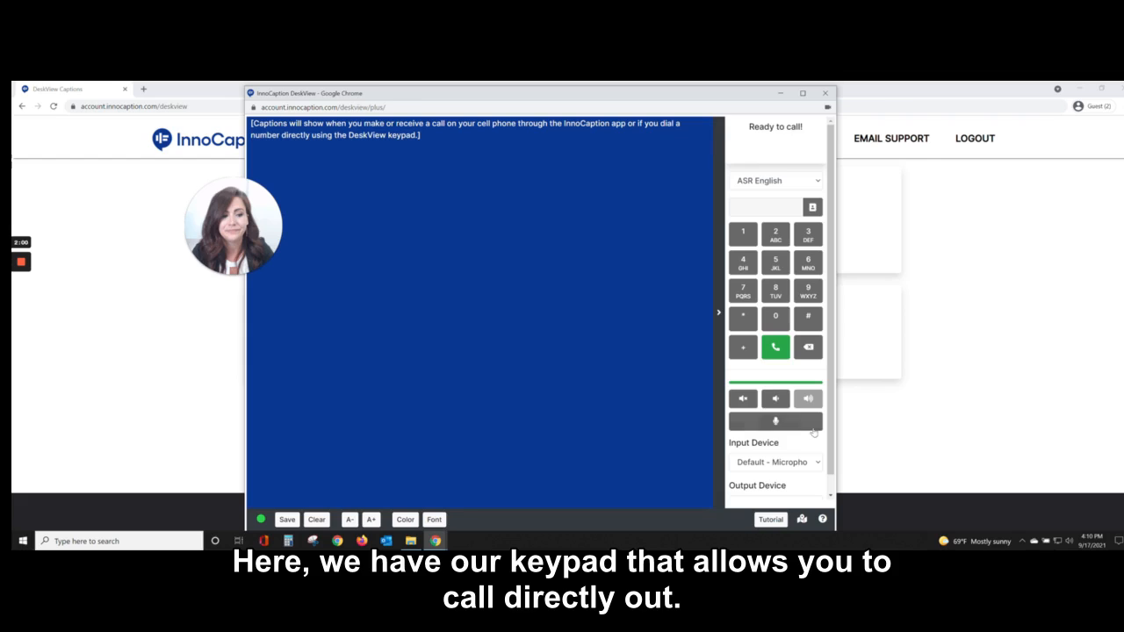
Step: Scroll the keypad panel down to show the Input and Output Device dropdowns
scroll(down, 3)
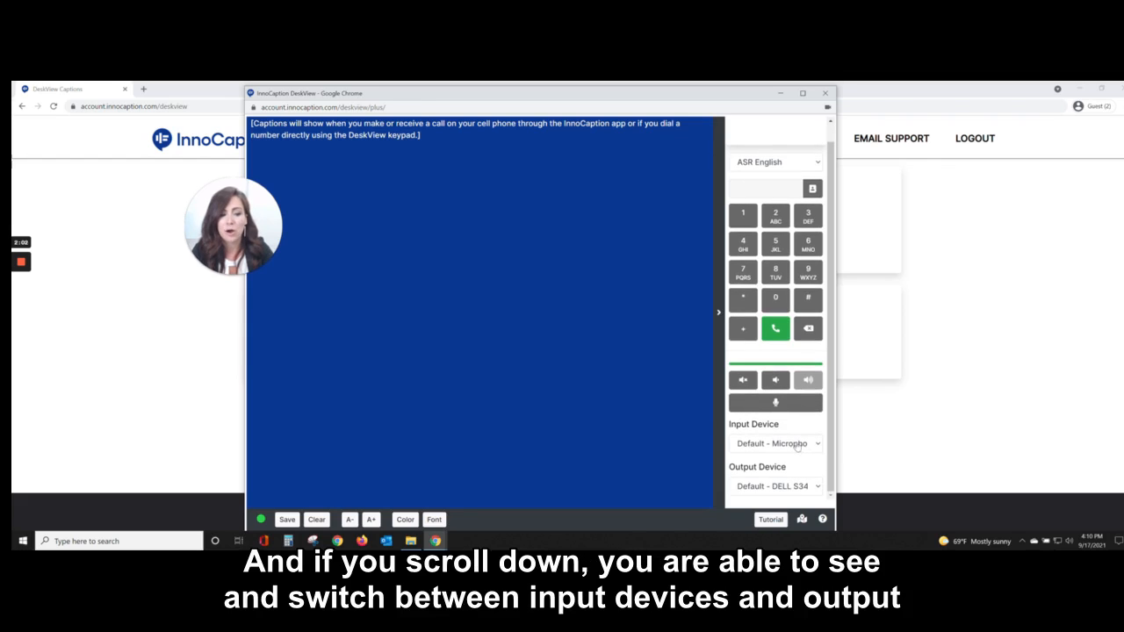
mouse_move(739, 433)
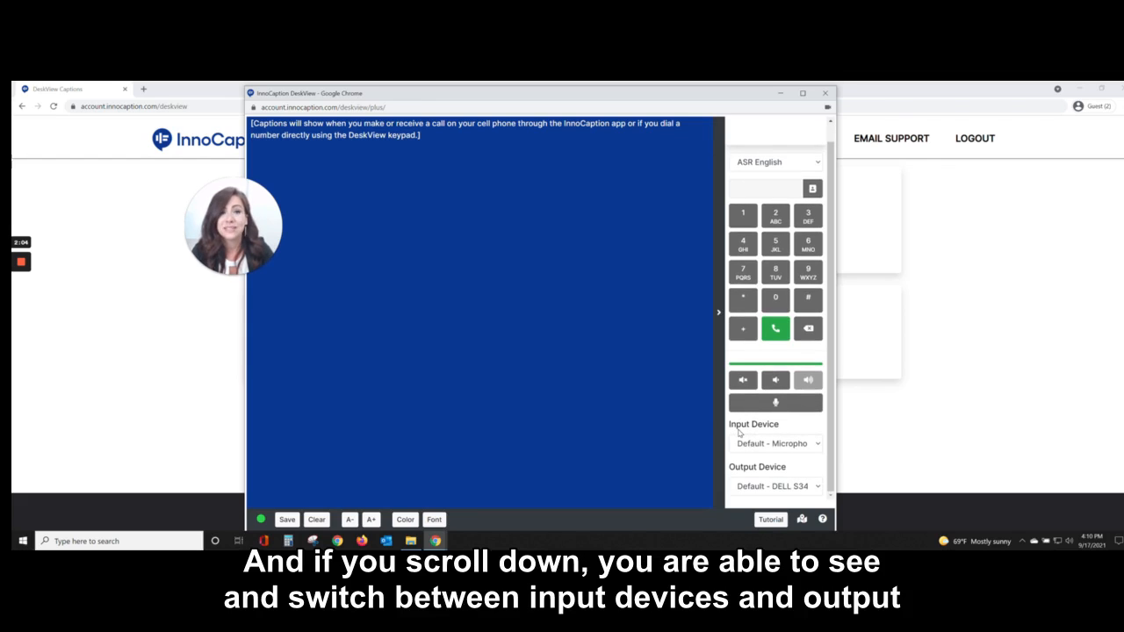
mouse_move(792, 490)
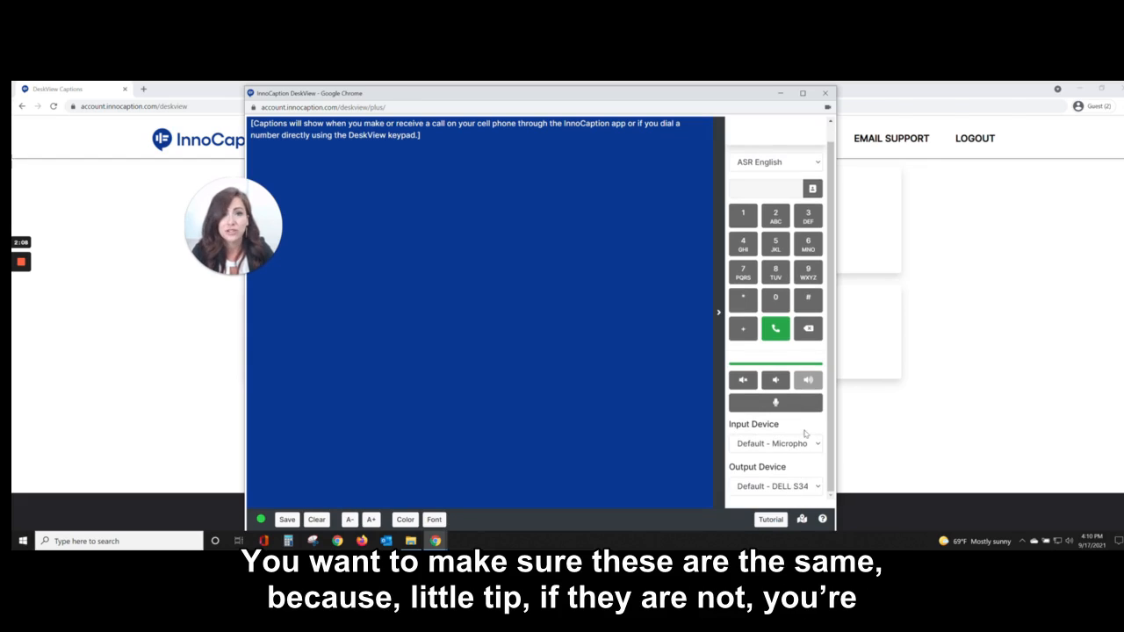
mouse_move(798, 491)
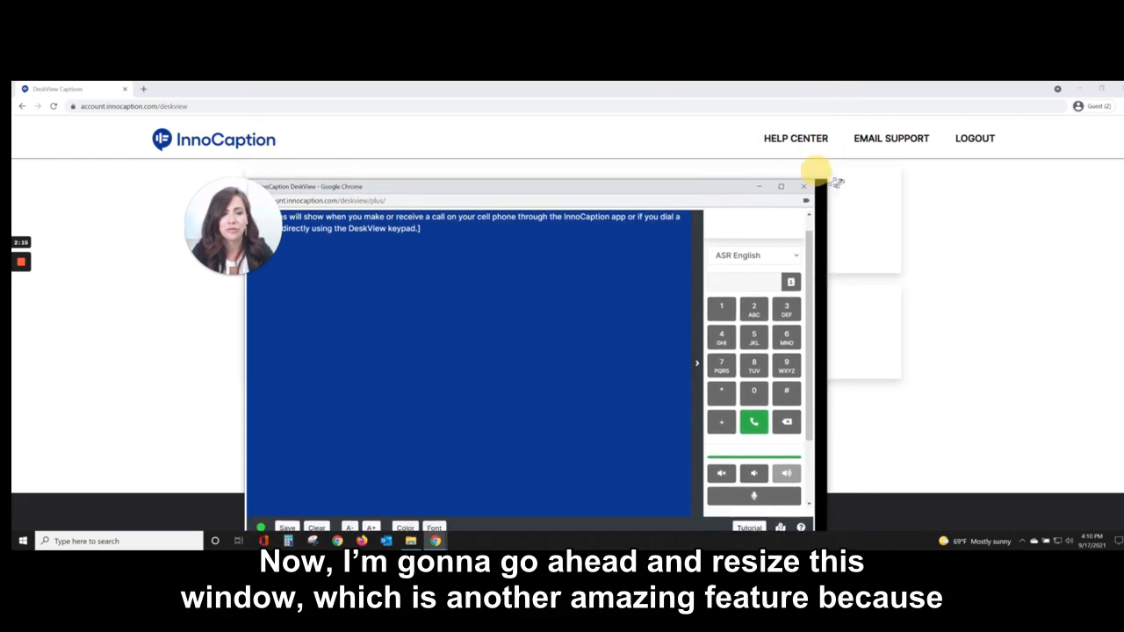
Step: Drag the window's top-right corner to make the caption window wider and shorter
drag(518, 185, 702, 120)
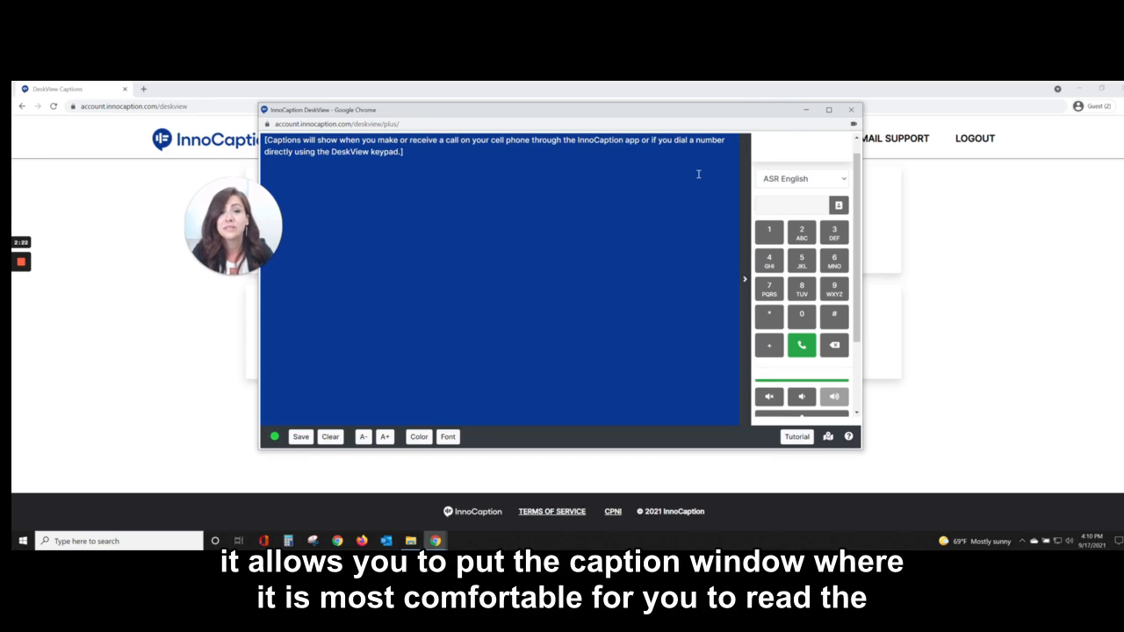
mouse_move(542, 233)
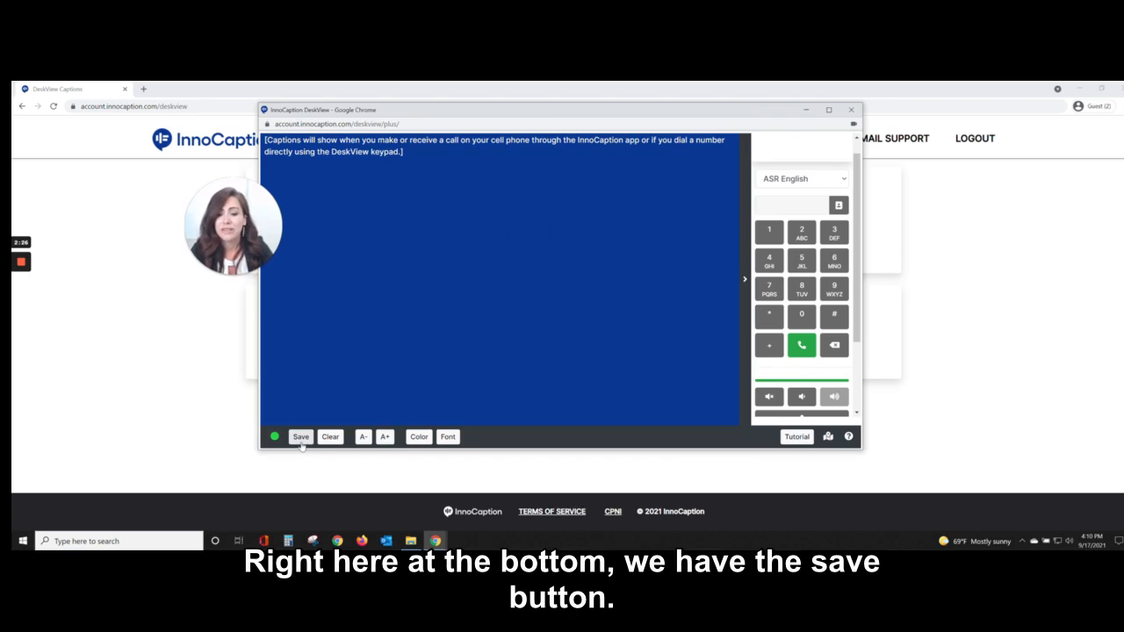
mouse_move(300, 436)
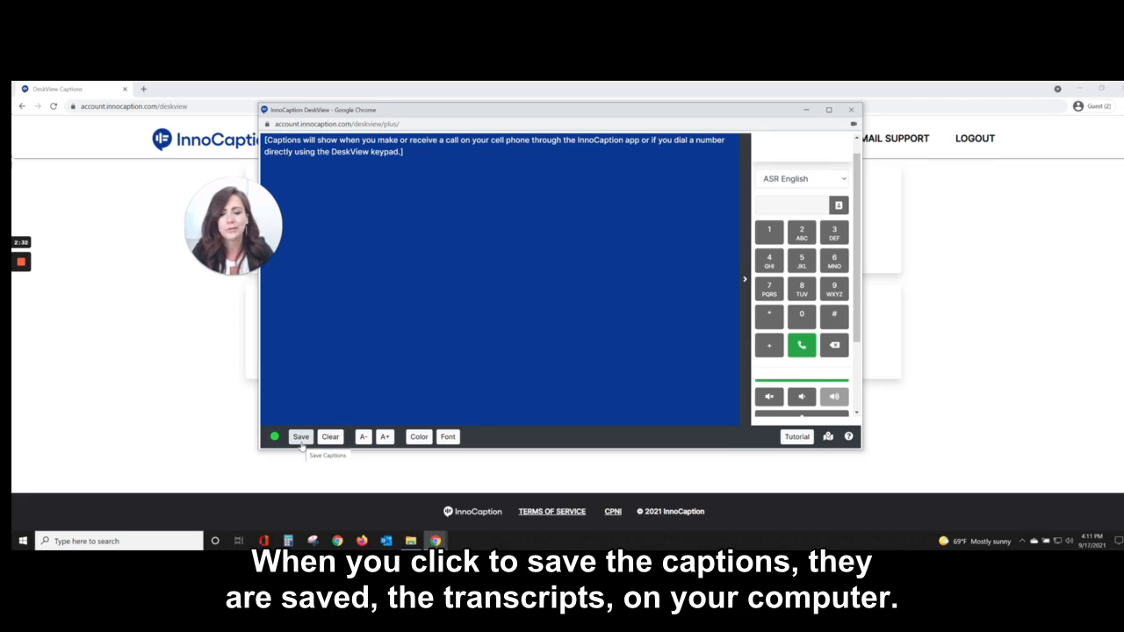
mouse_move(330, 437)
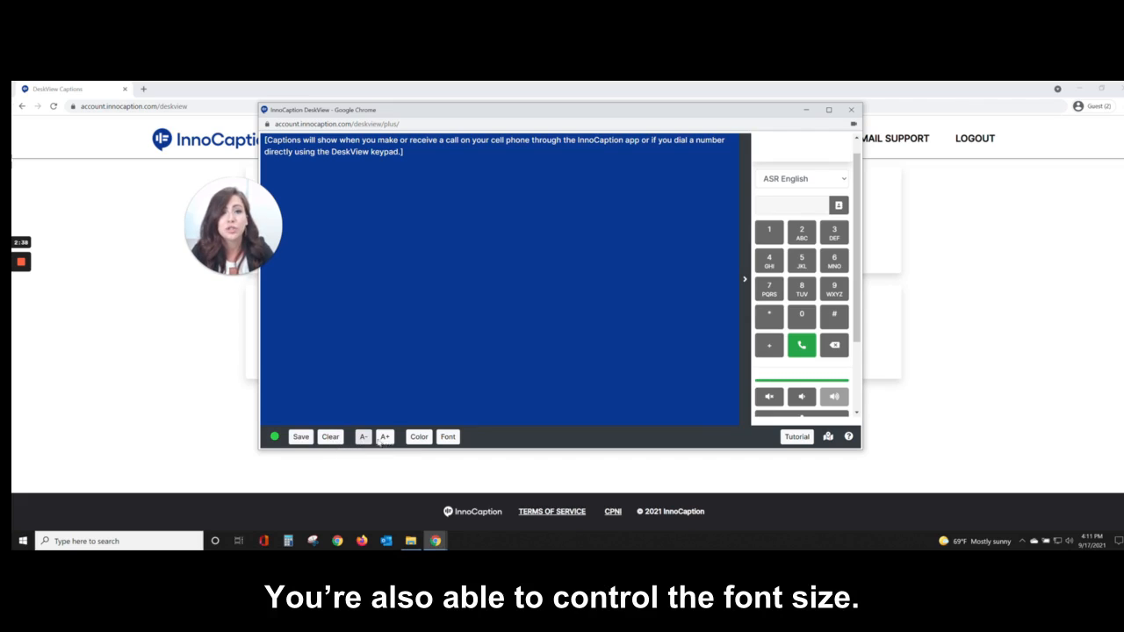
Step: Raise the caption font size two steps with A+, then lower it two steps with A-
click(385, 436)
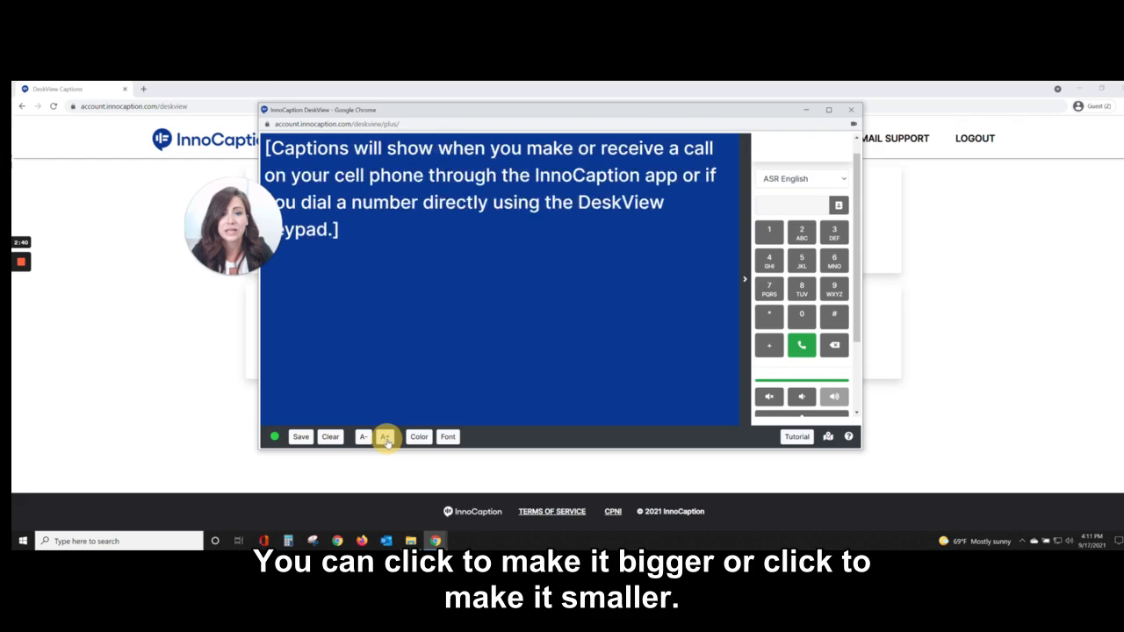
click(385, 436)
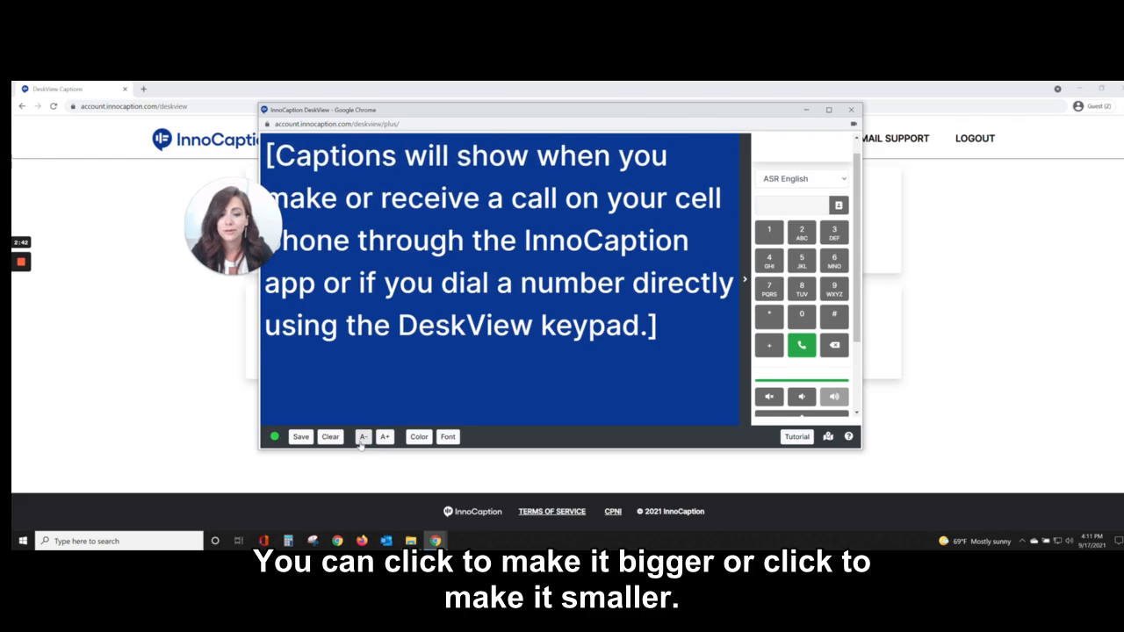
click(361, 437)
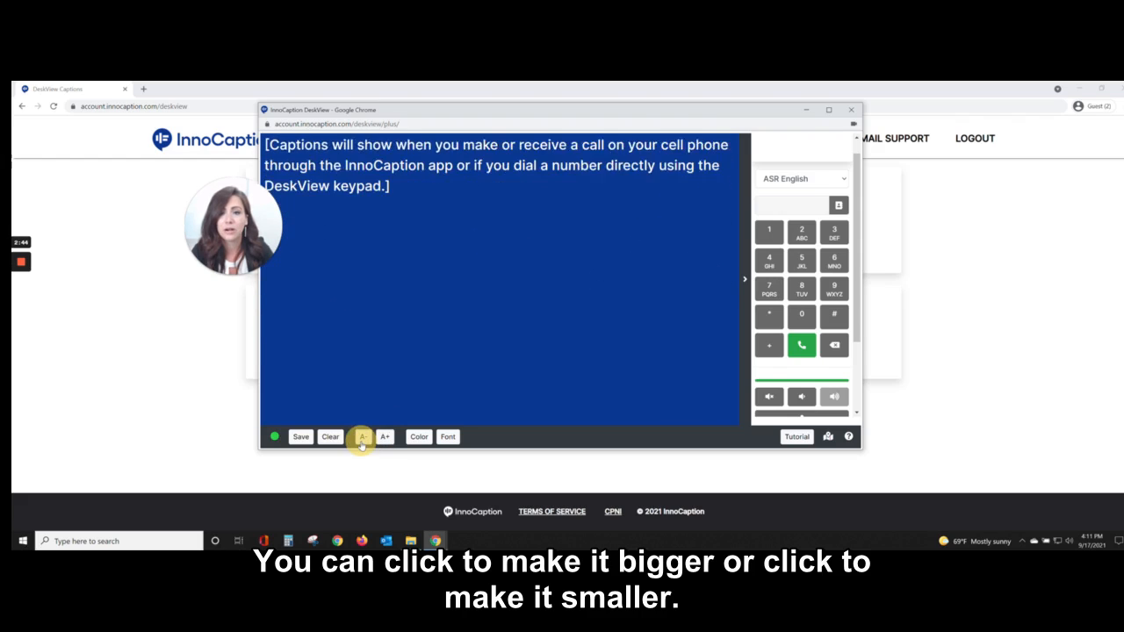
click(362, 436)
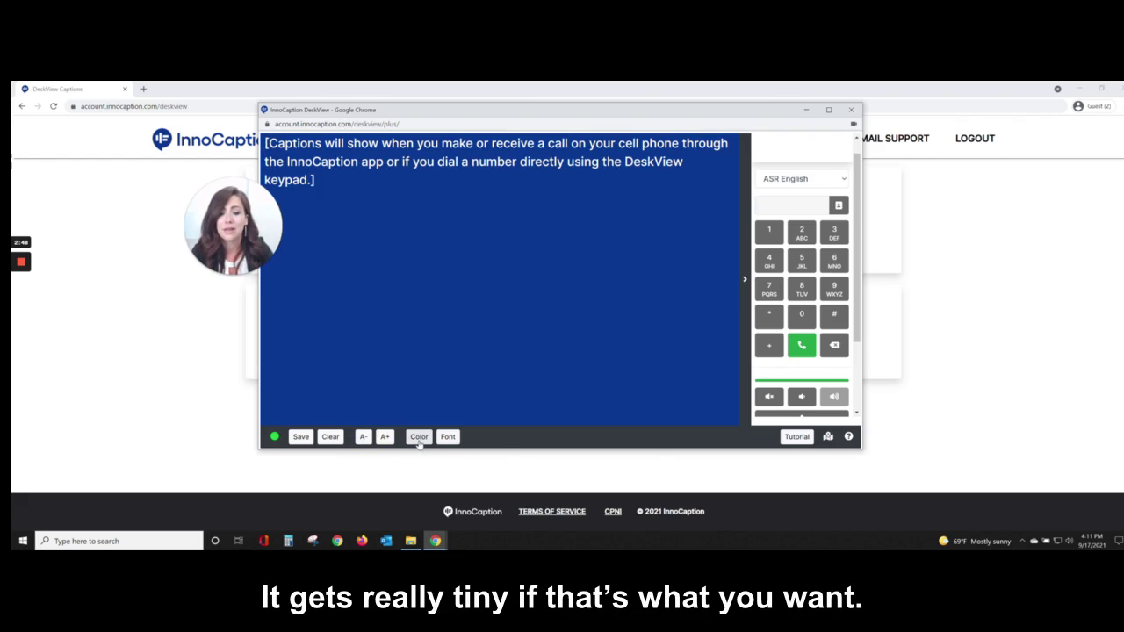
click(419, 436)
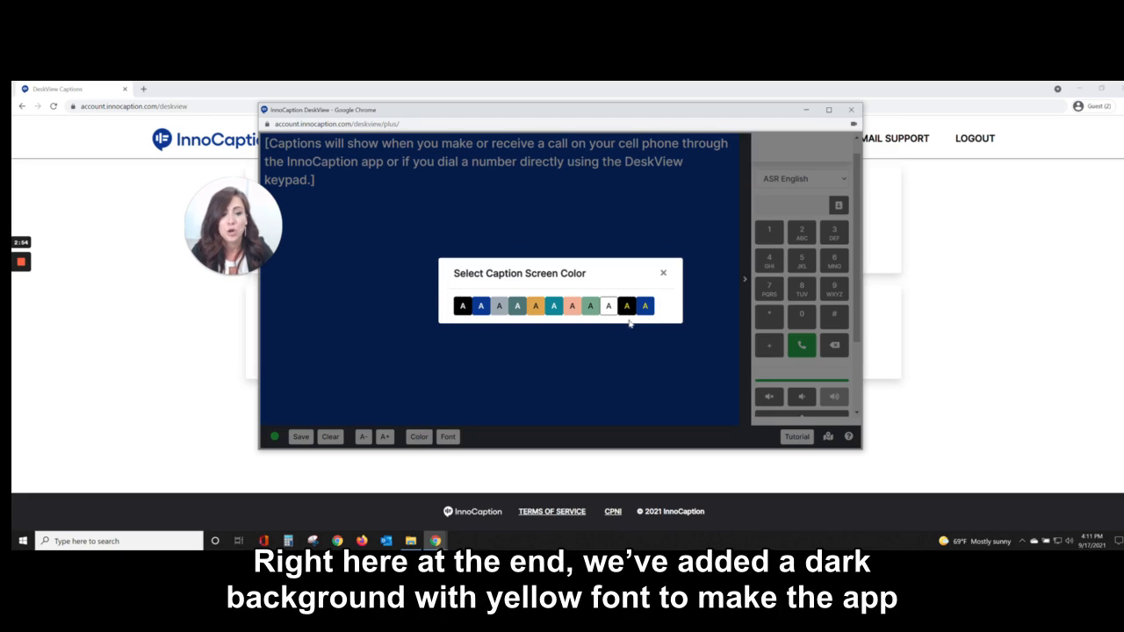
mouse_move(628, 320)
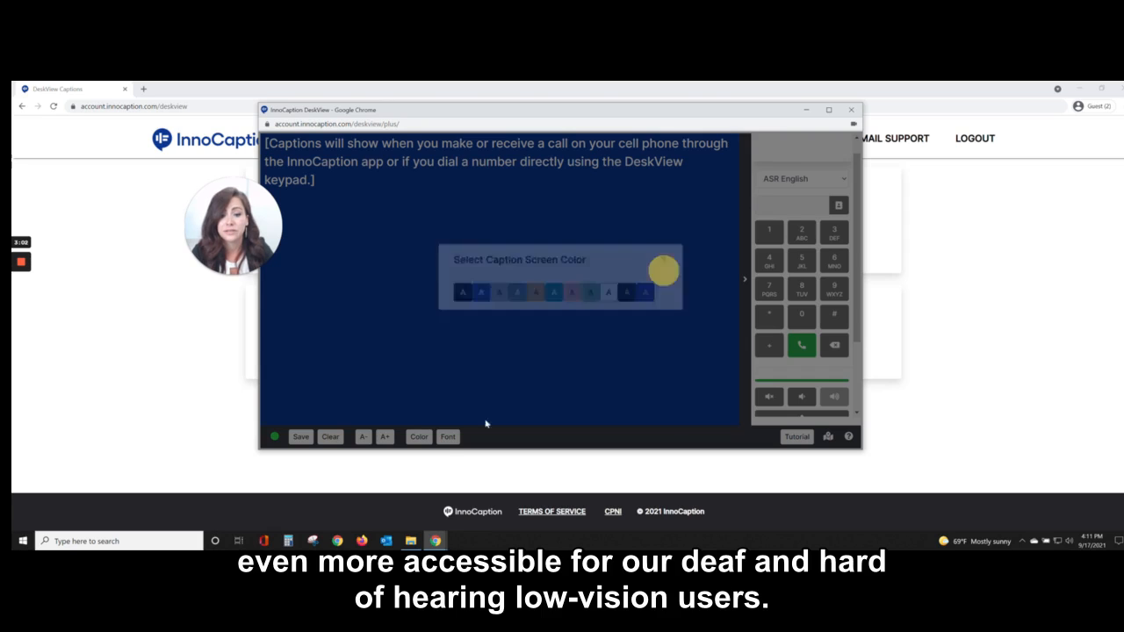
click(448, 437)
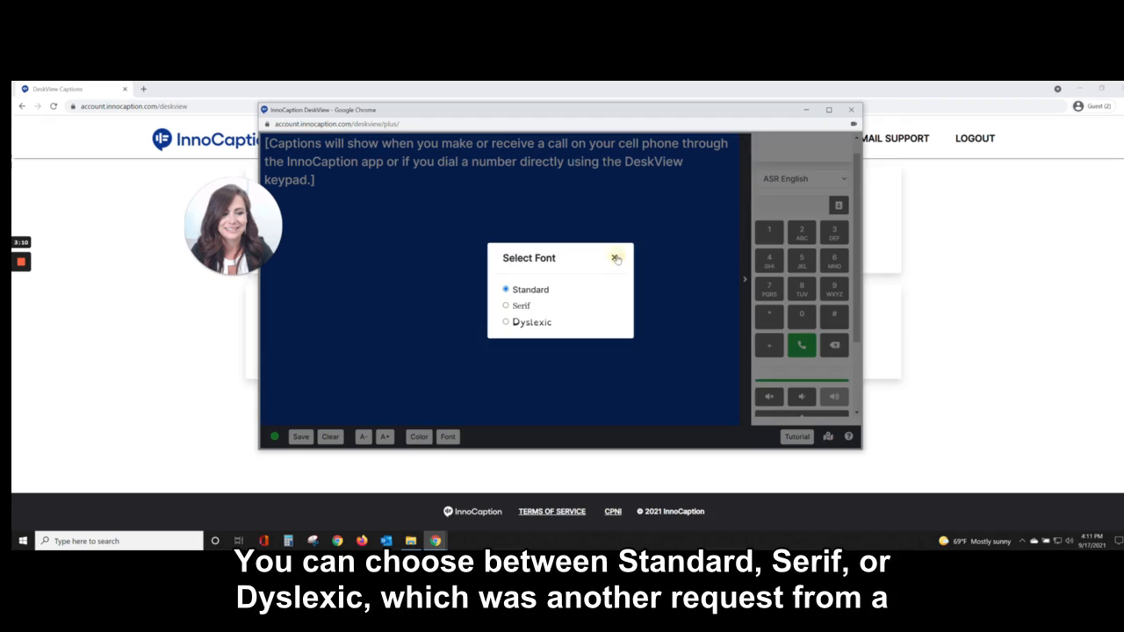
click(617, 258)
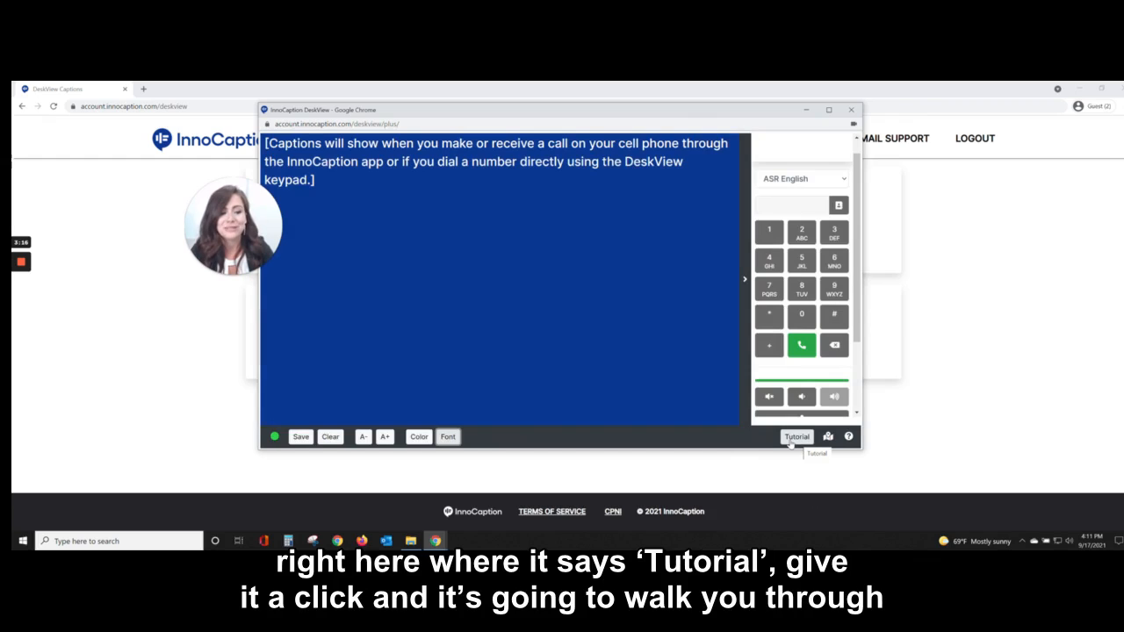
click(795, 436)
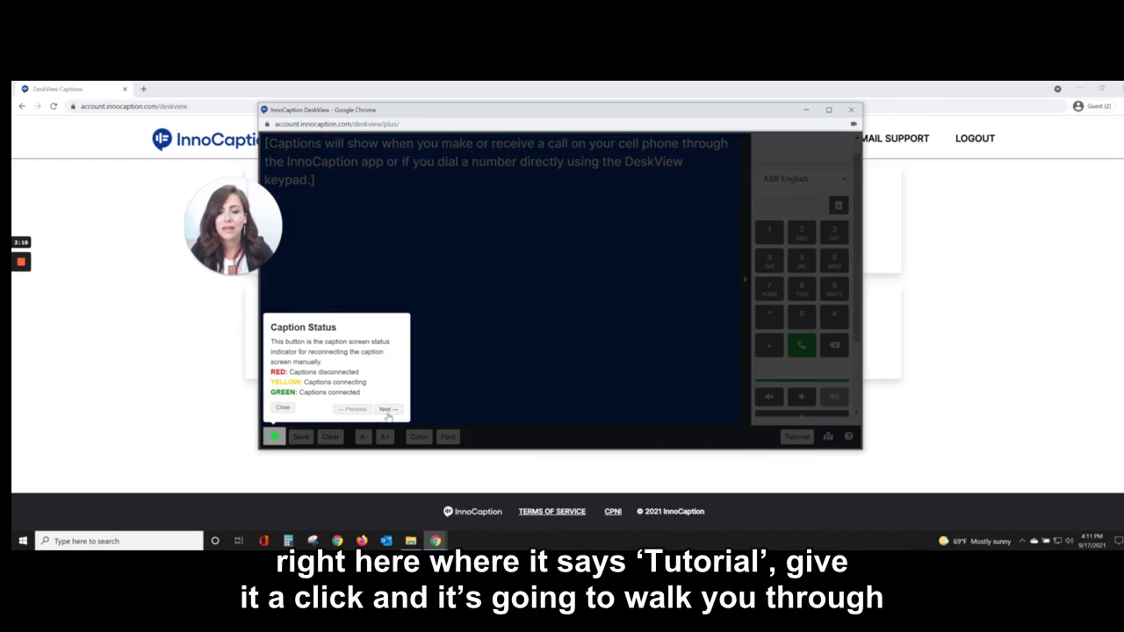
click(388, 409)
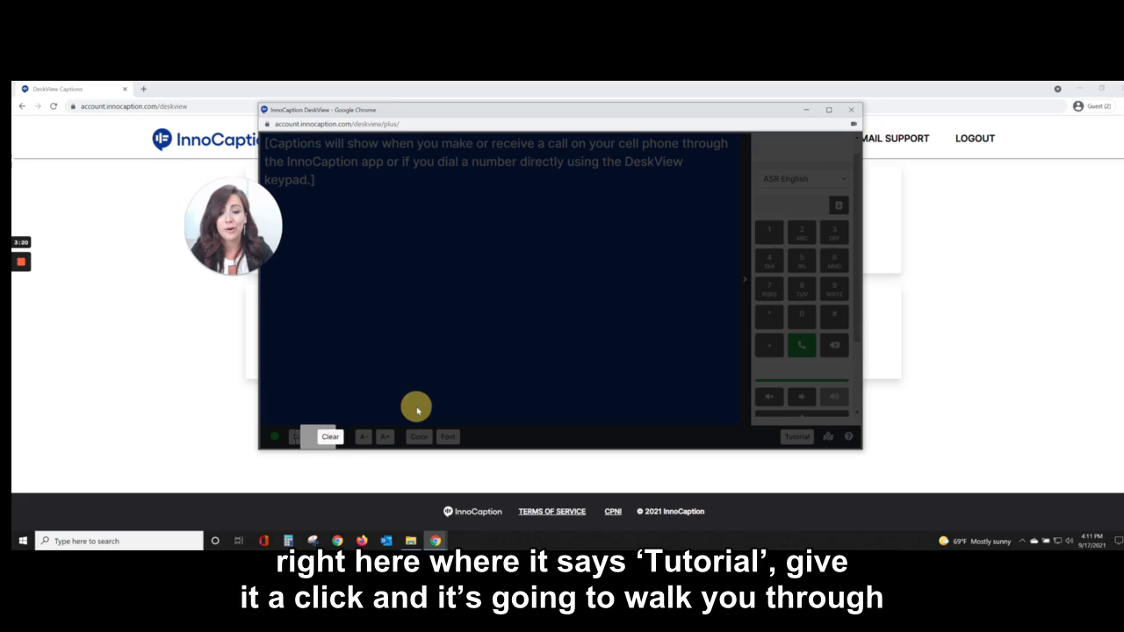
click(796, 436)
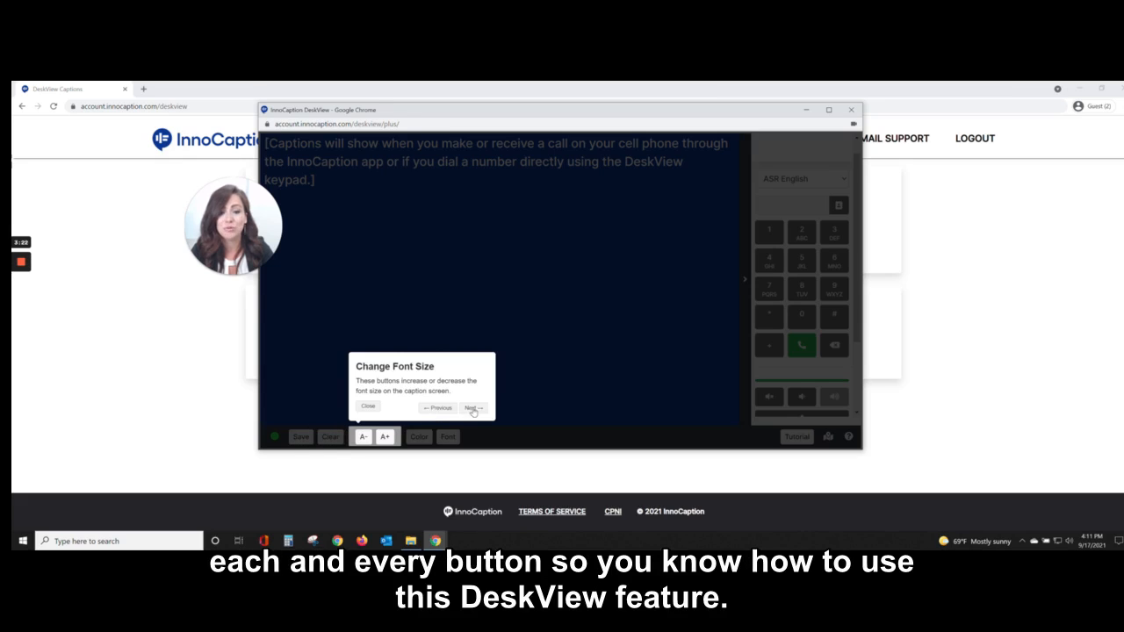
click(473, 407)
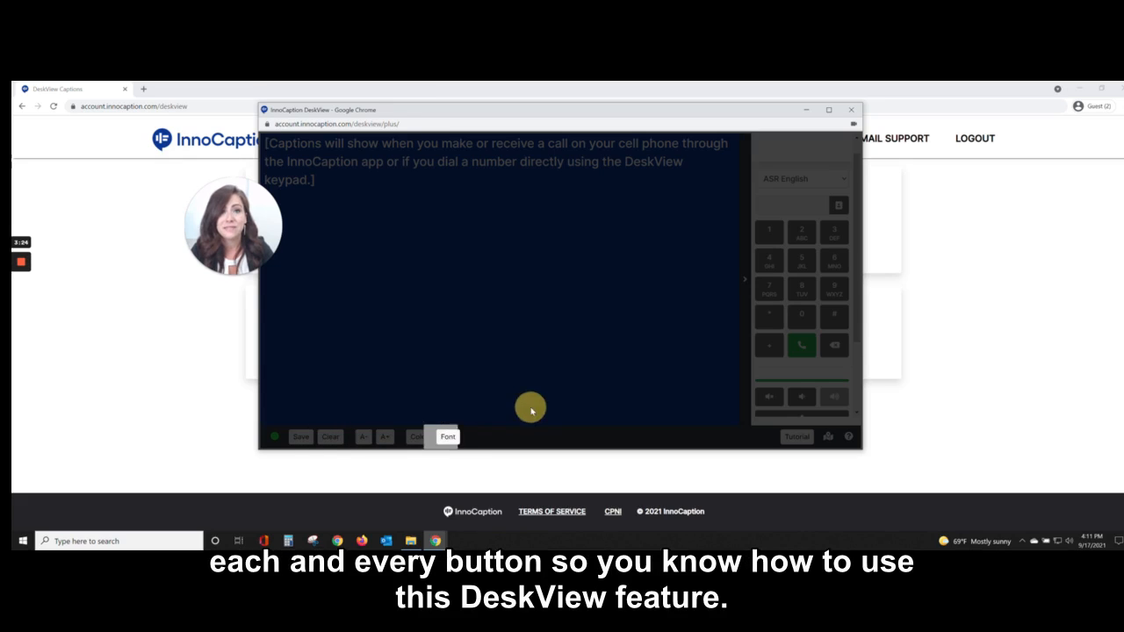
click(828, 436)
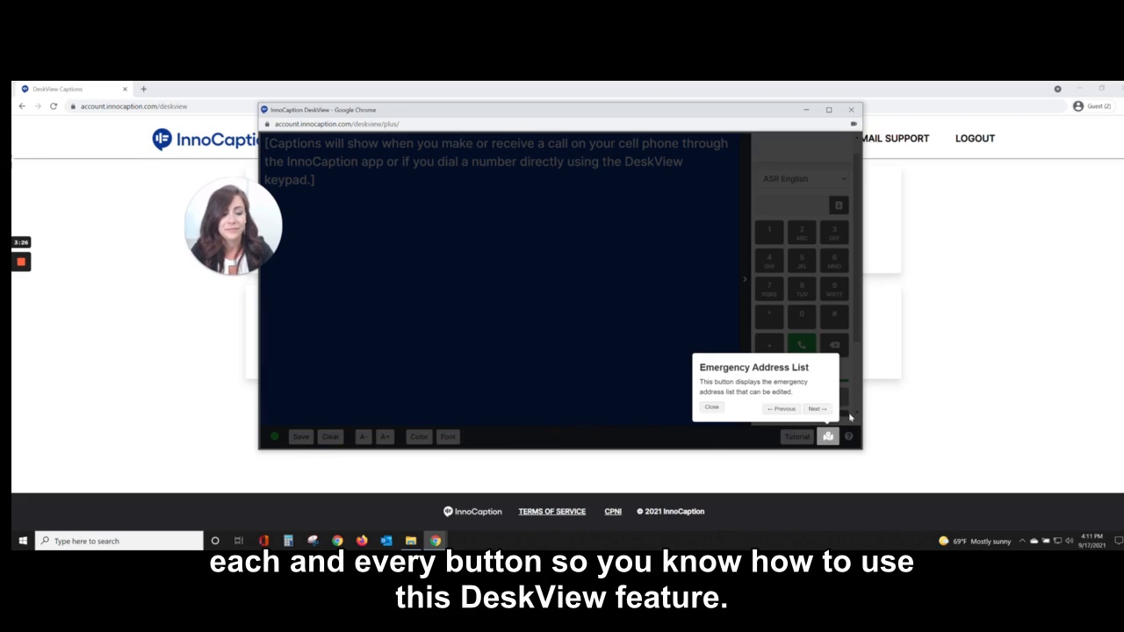
mouse_move(689, 402)
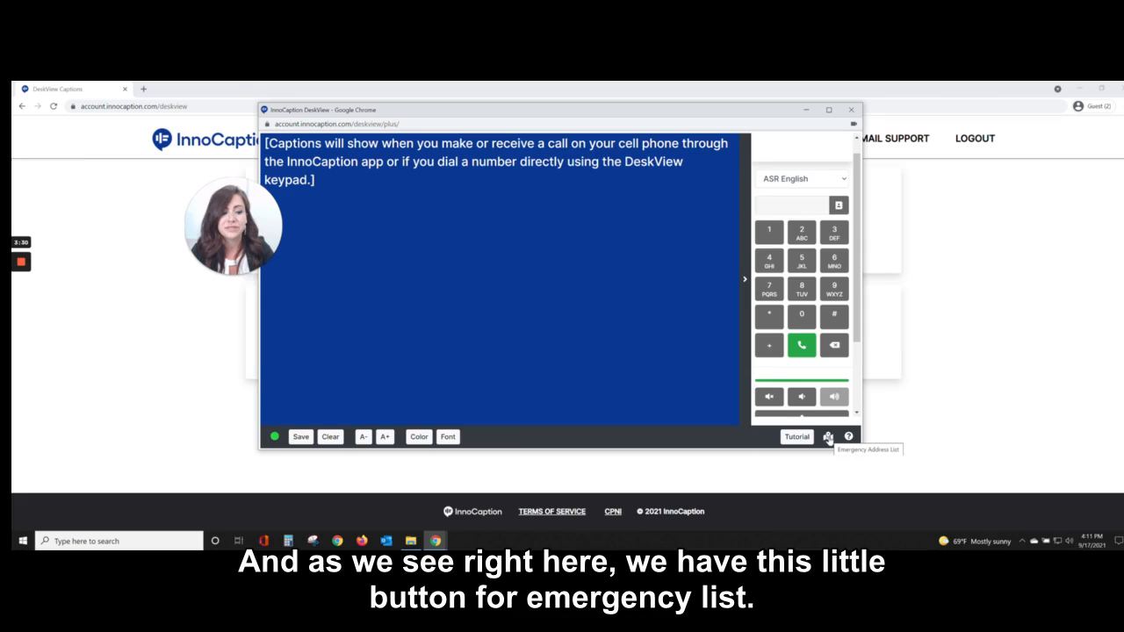
click(828, 436)
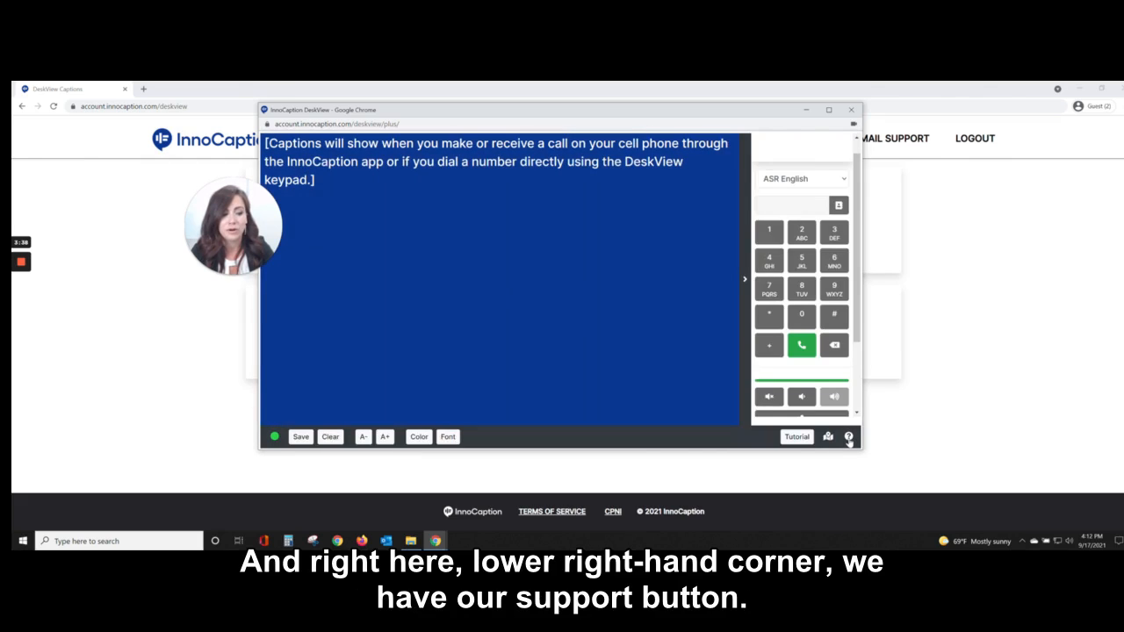
click(848, 436)
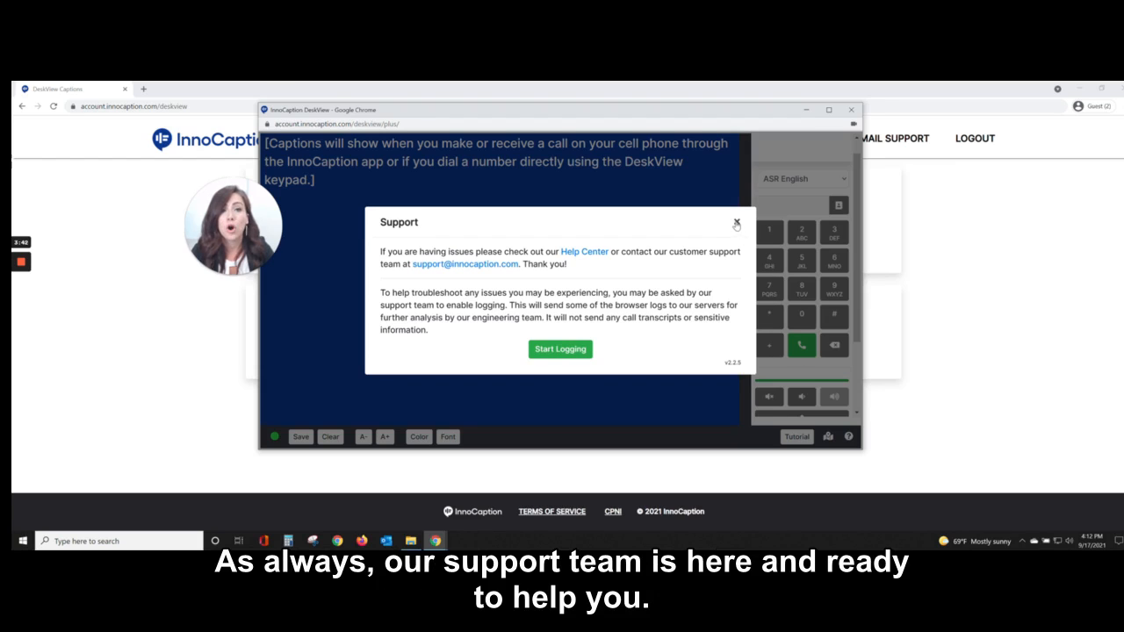
click(737, 223)
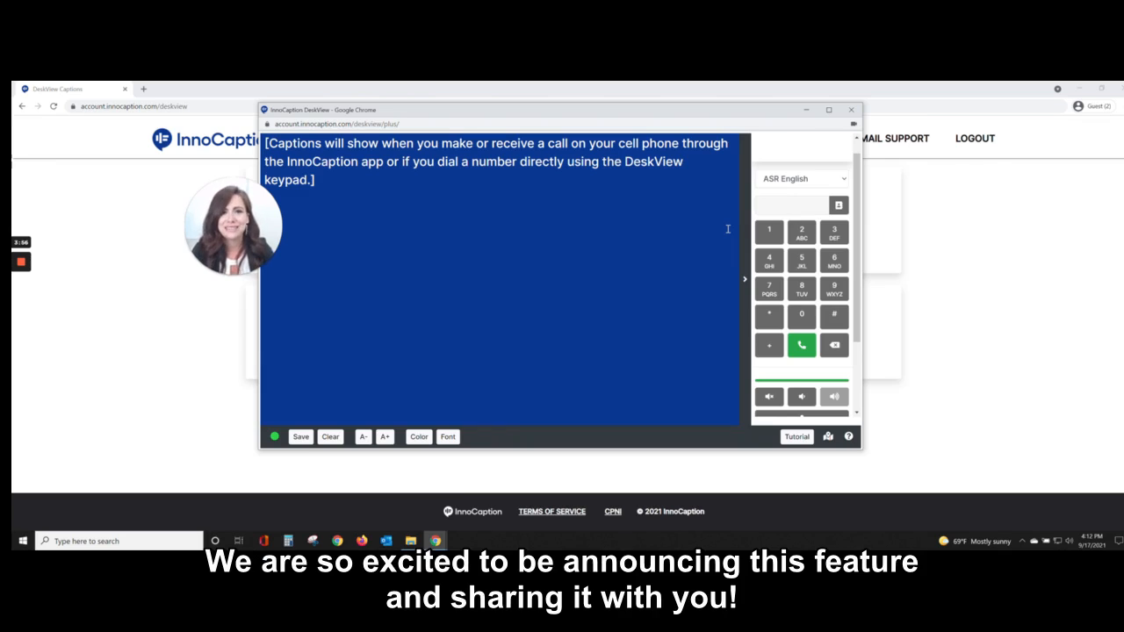
mouse_move(723, 265)
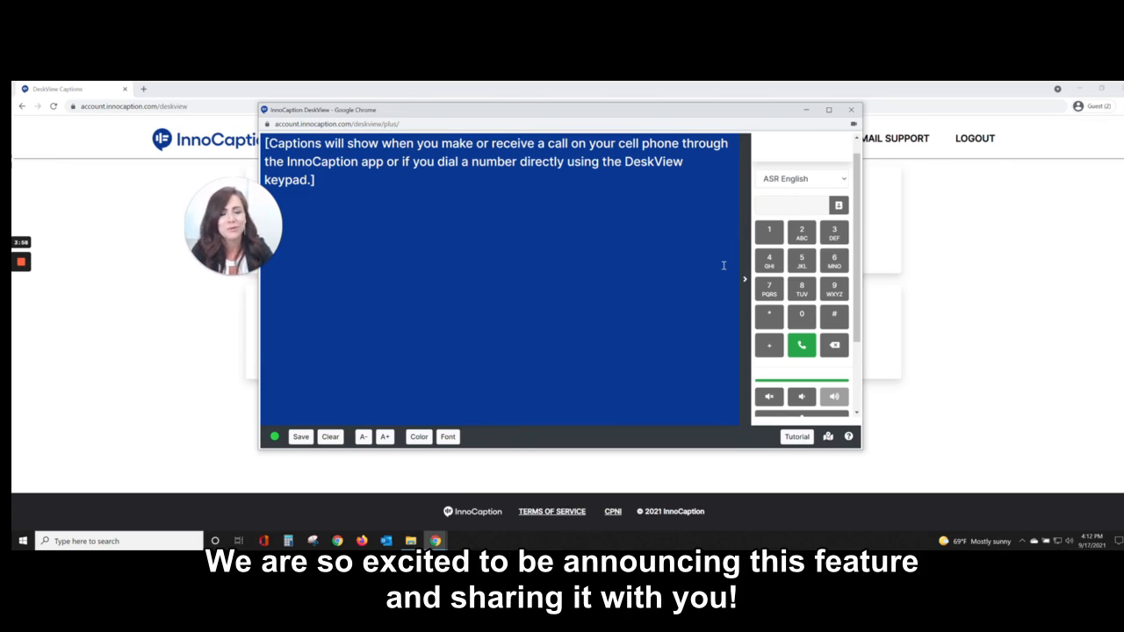